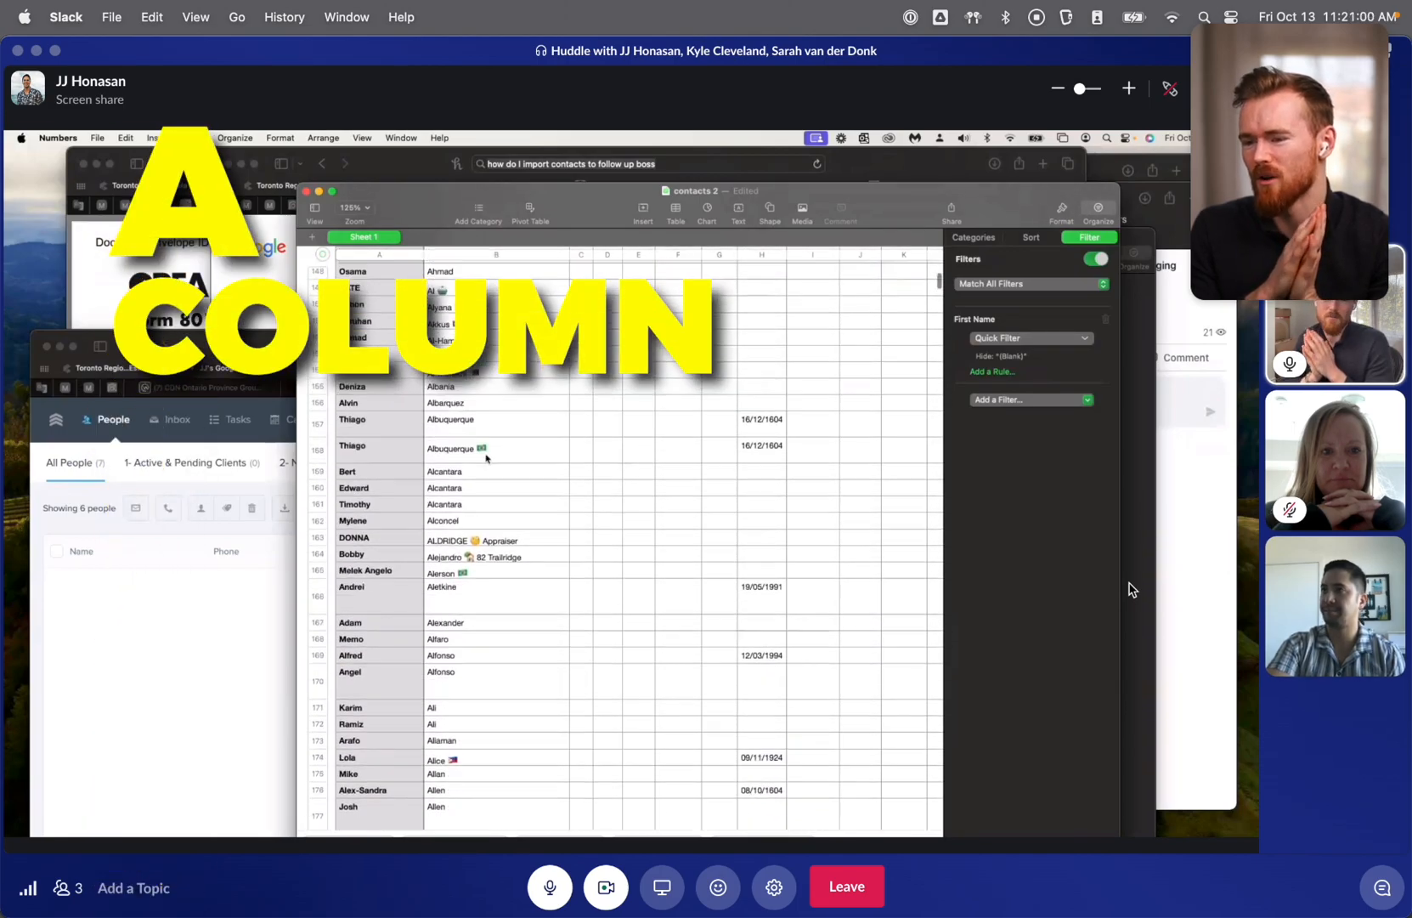
Step: Scroll down the filtered Numbers contacts sheet to review the entries
scroll("down", 3)
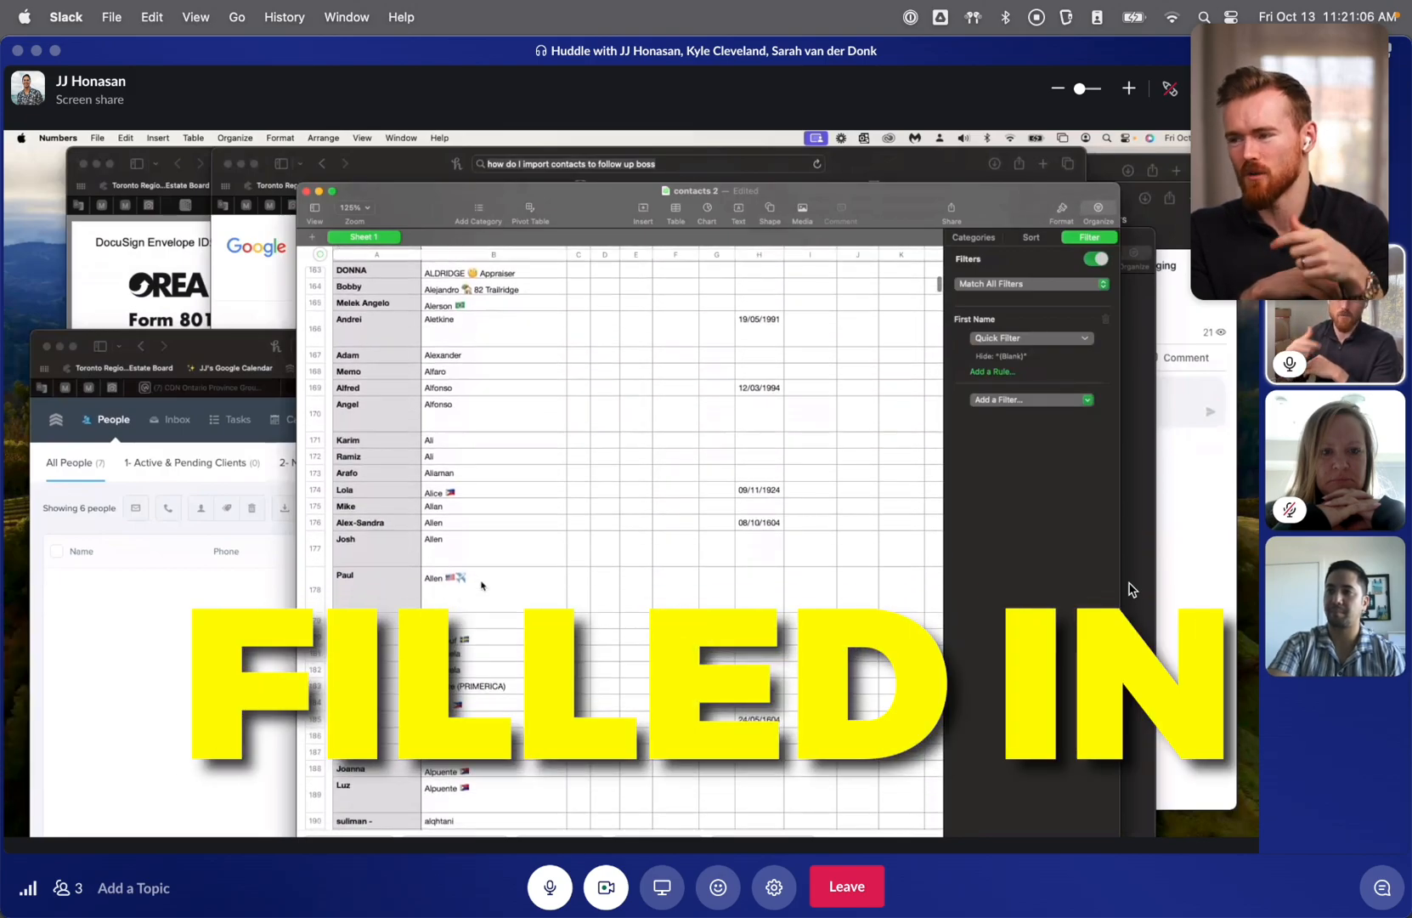
scroll("down", 3)
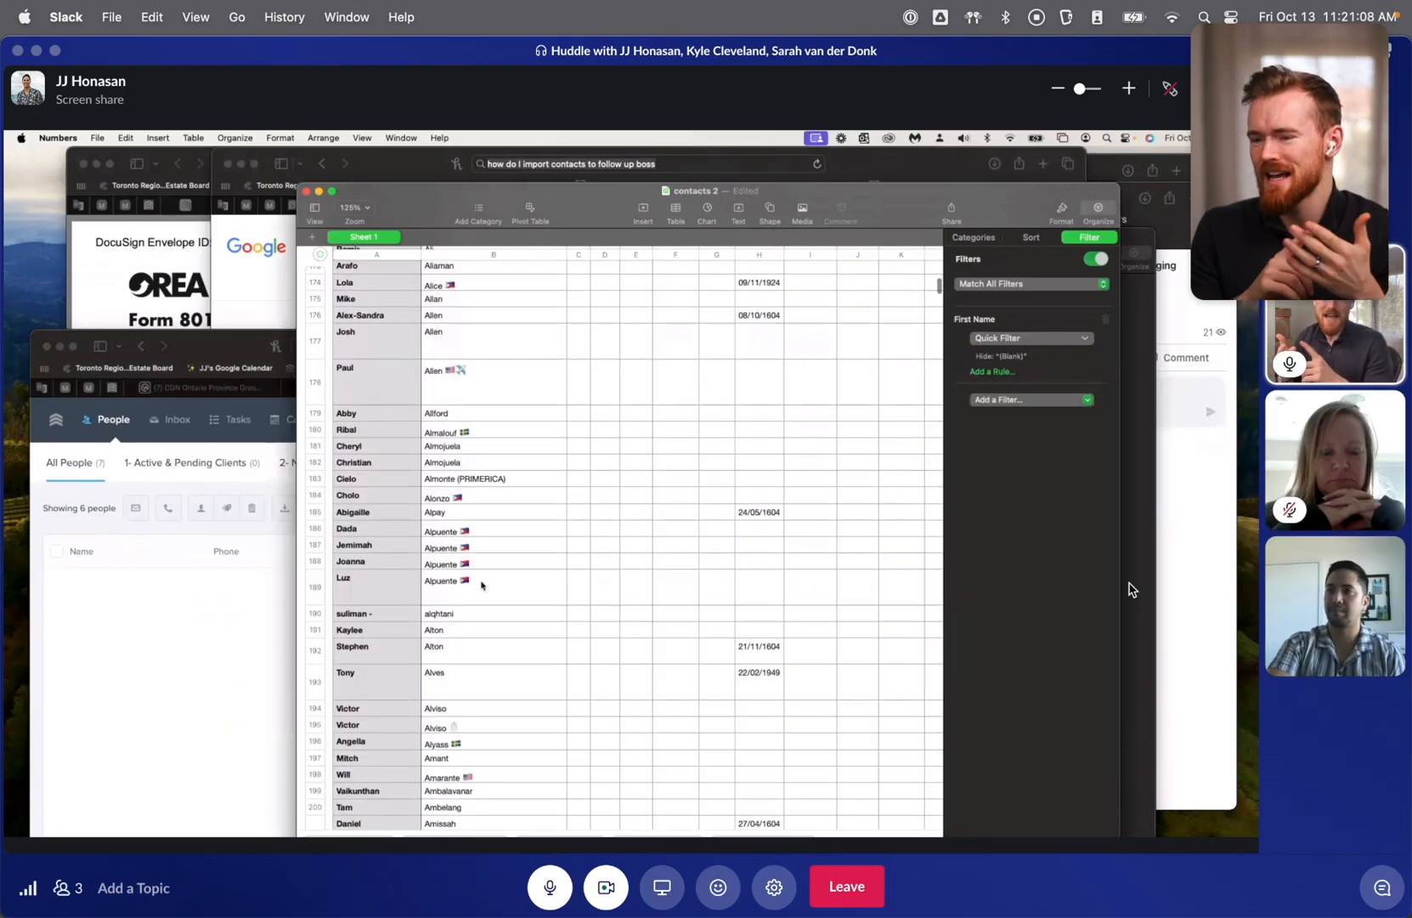
scroll("down", 3)
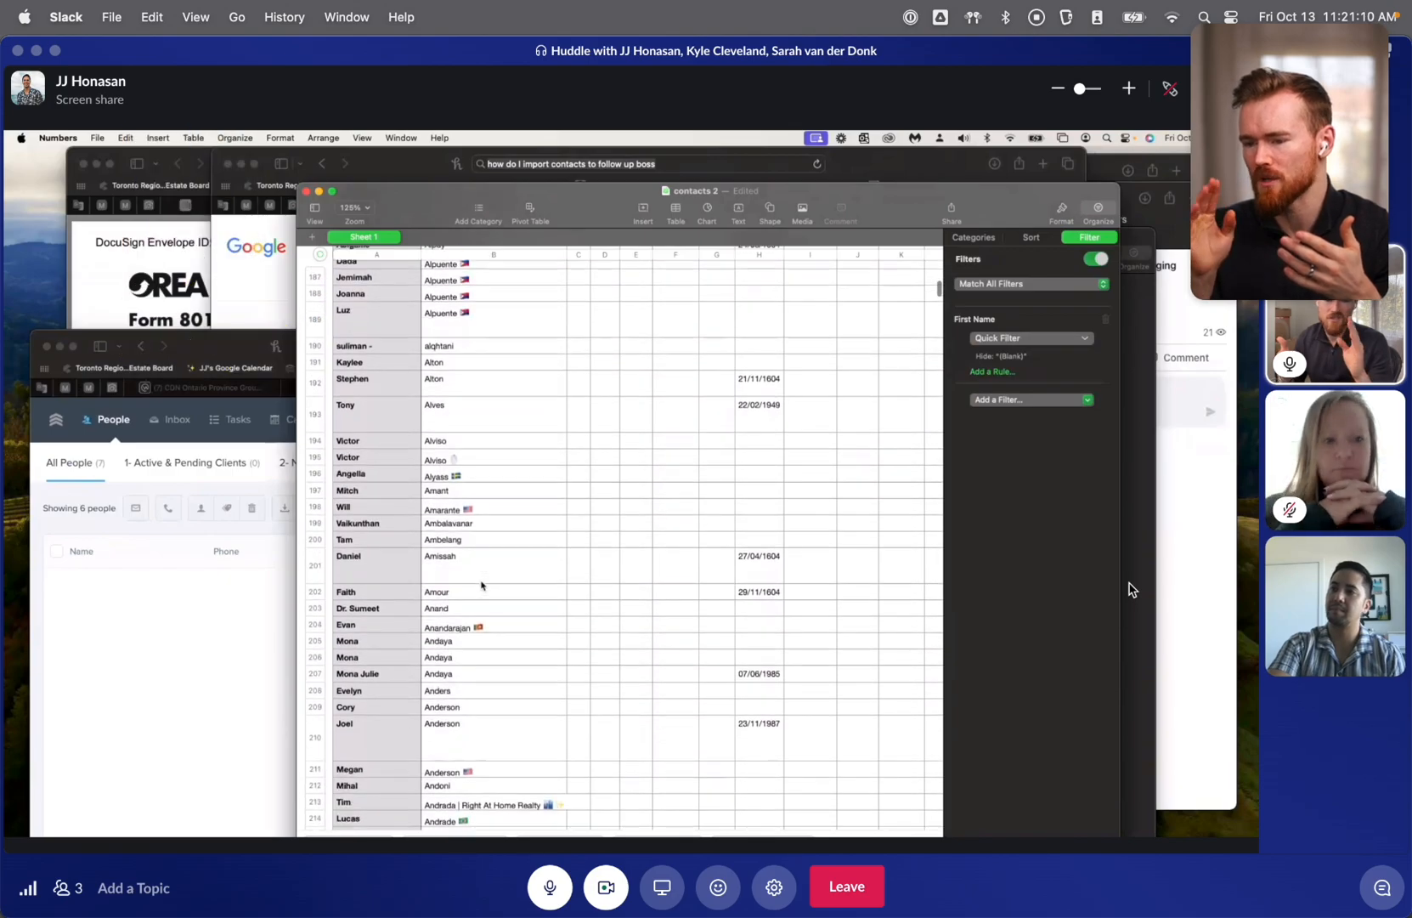
scroll("down", 3)
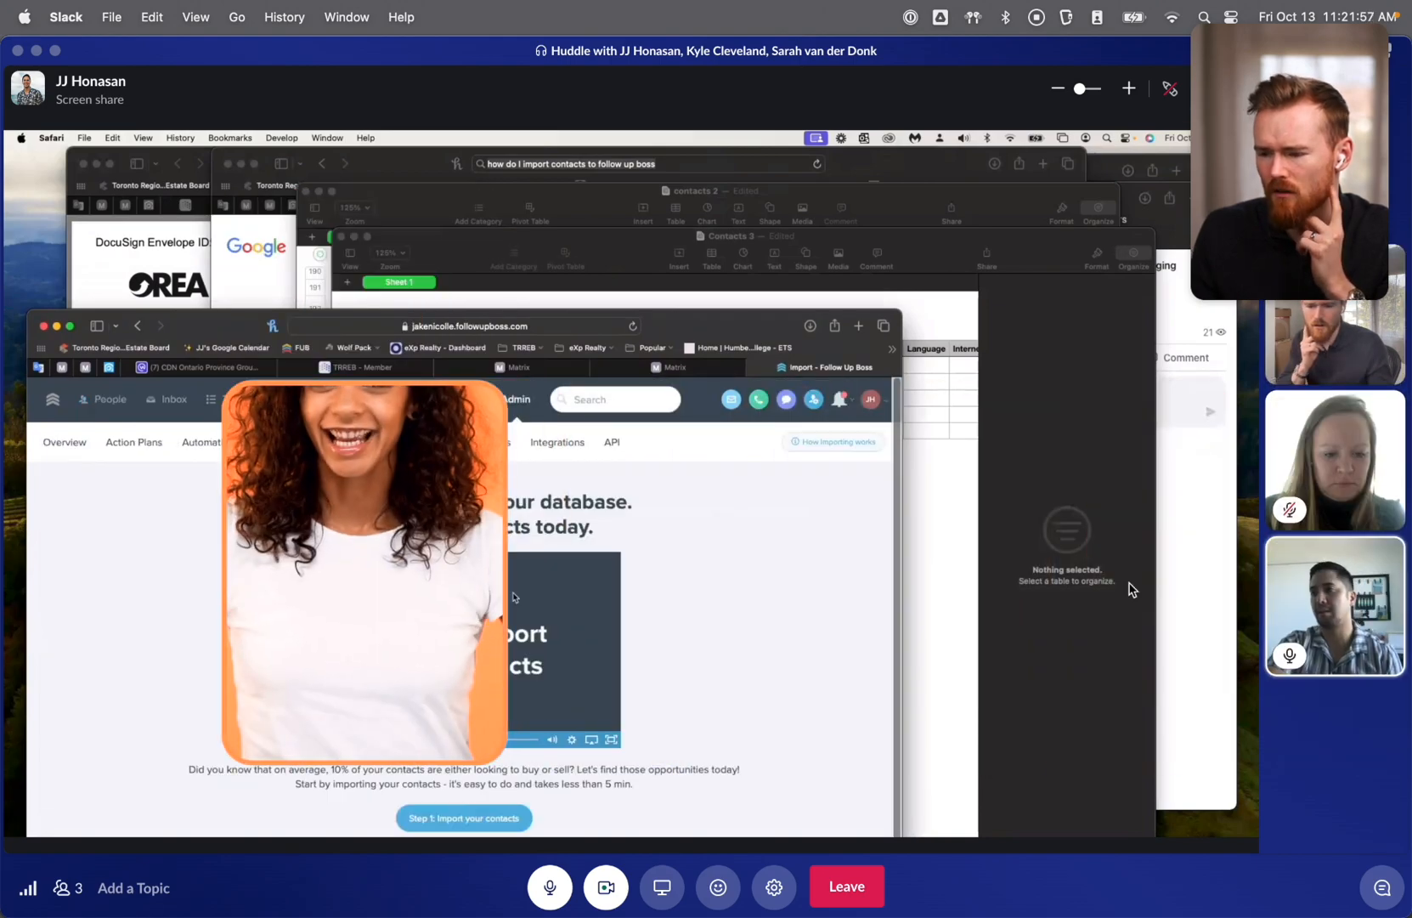
Step: Start 'Step 1: Import your contacts' and upload the five-contact file
left_click(462, 817)
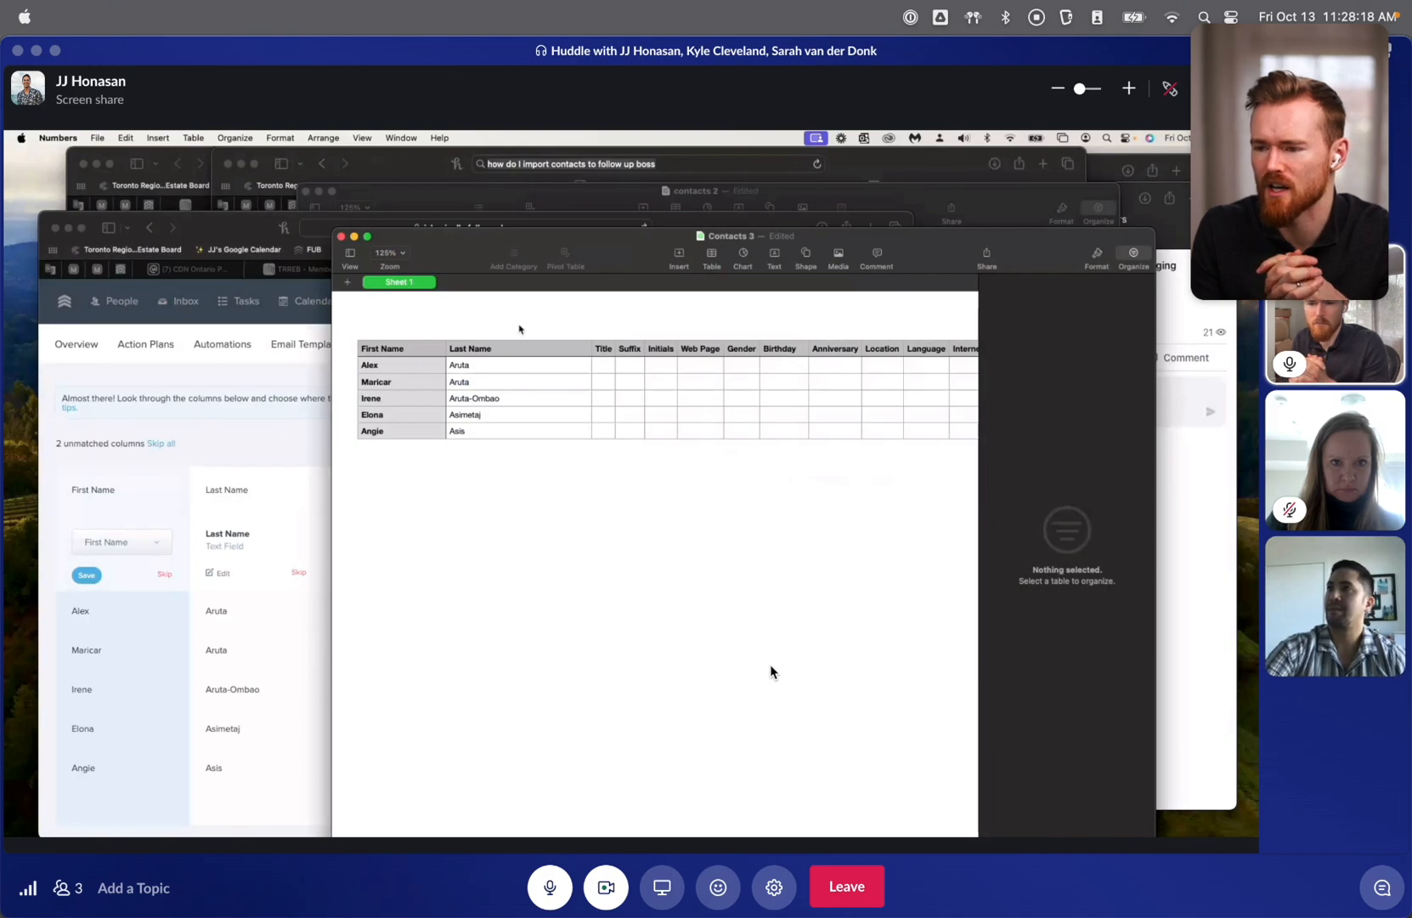
Step: Export the five-contact Numbers sheet as a CSV file and save it
left_click(95, 137)
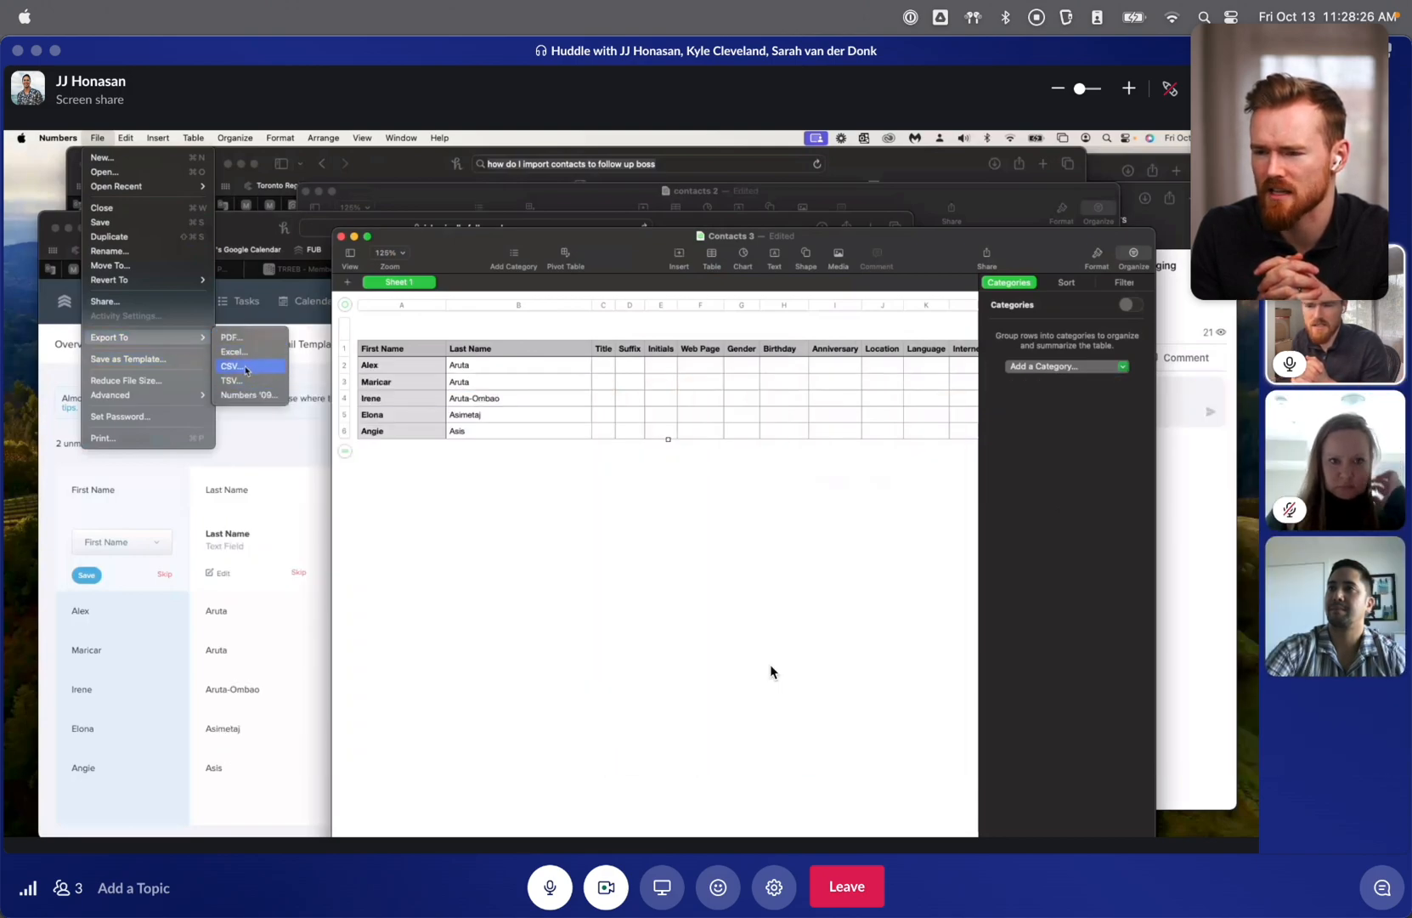
left_click(232, 366)
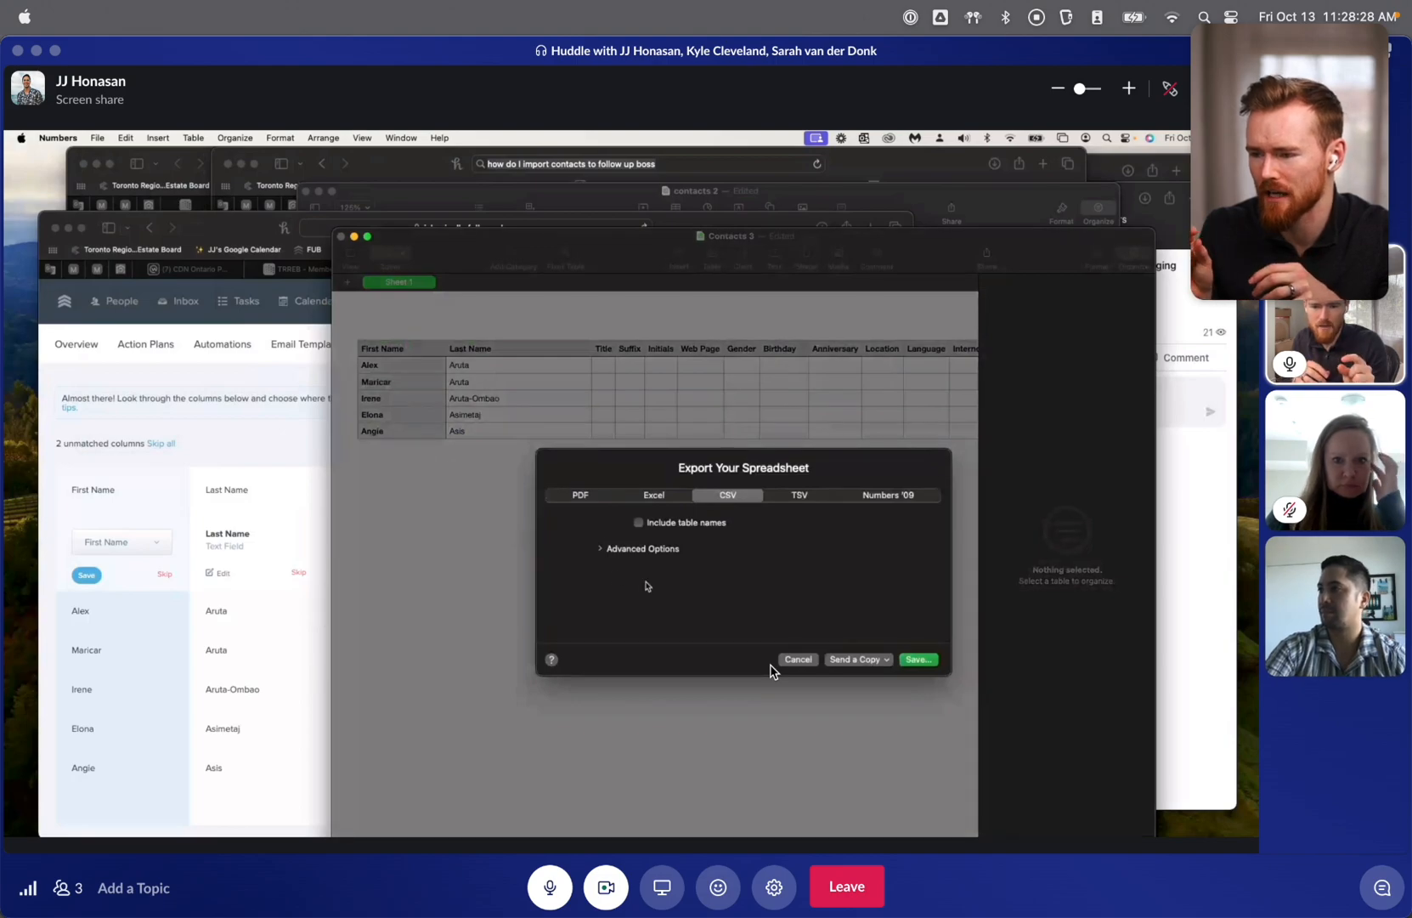
mouse_move(845, 532)
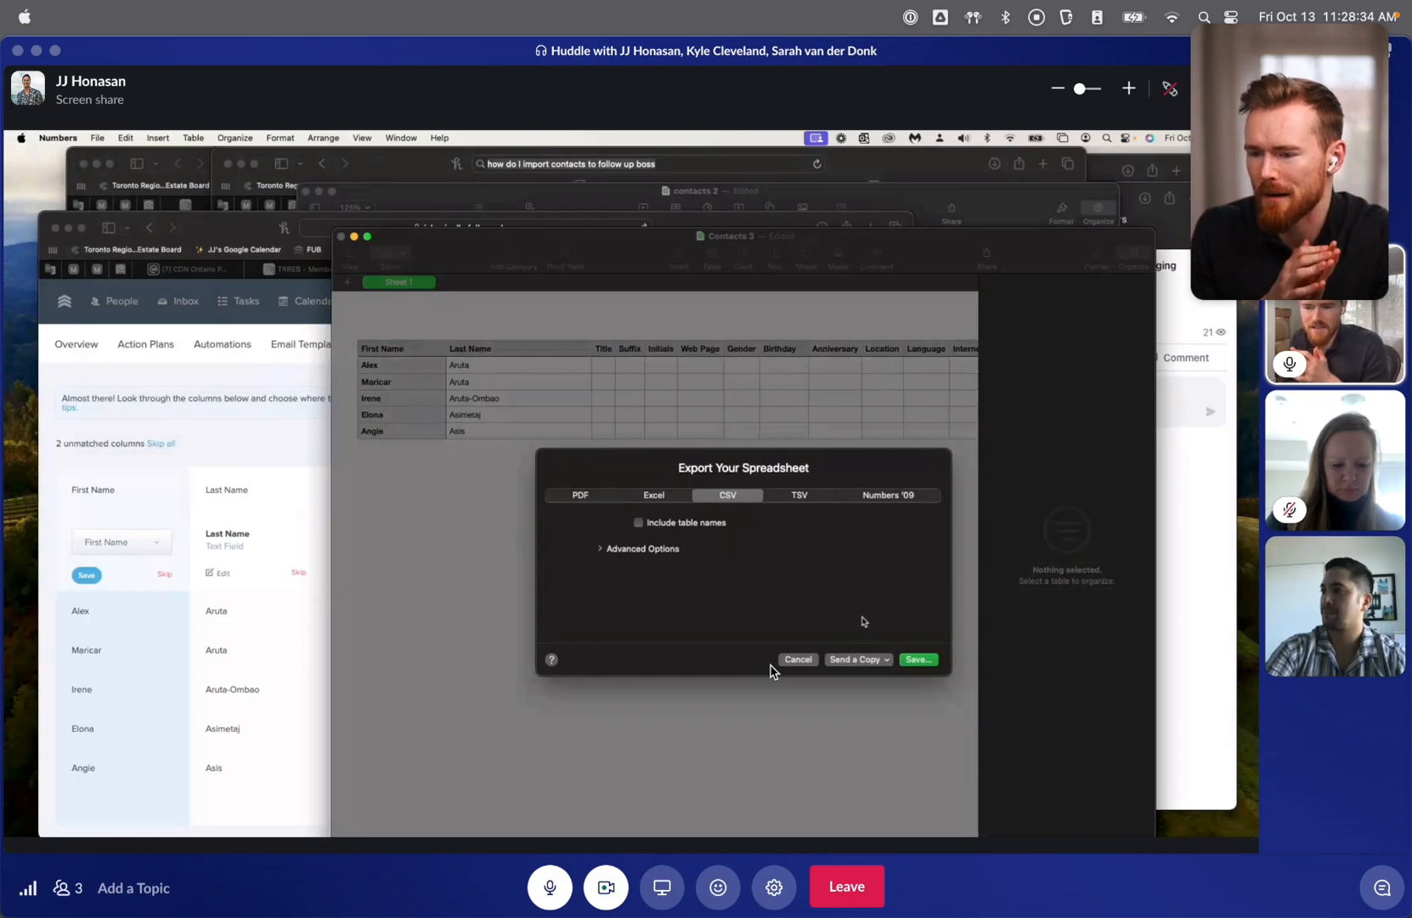
left_click(795, 658)
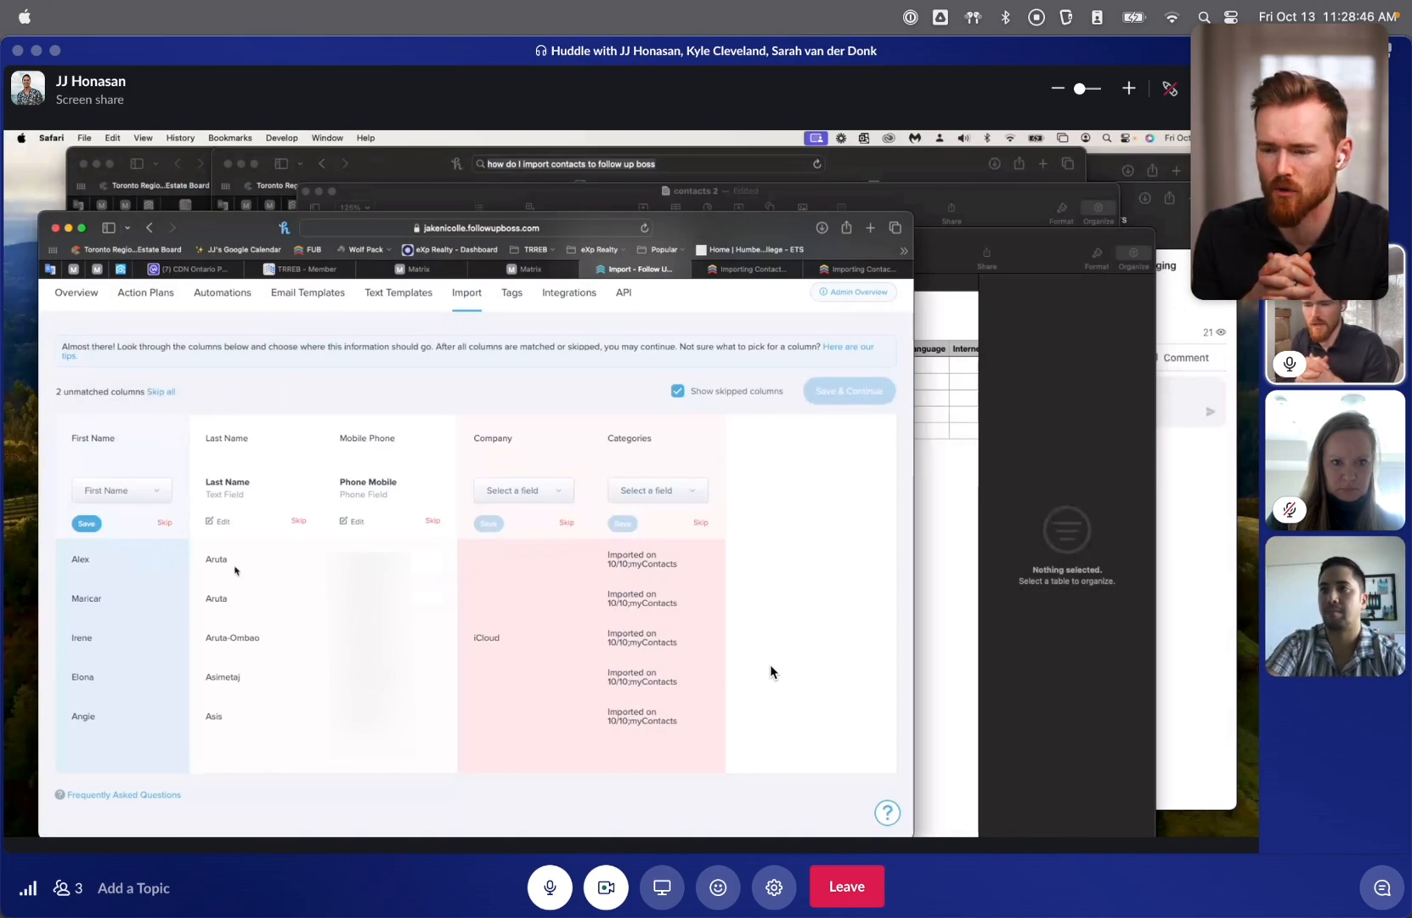
Step: Save the First Name mapping, skip Company and Categories, and continue to review the five contacts
left_click(87, 523)
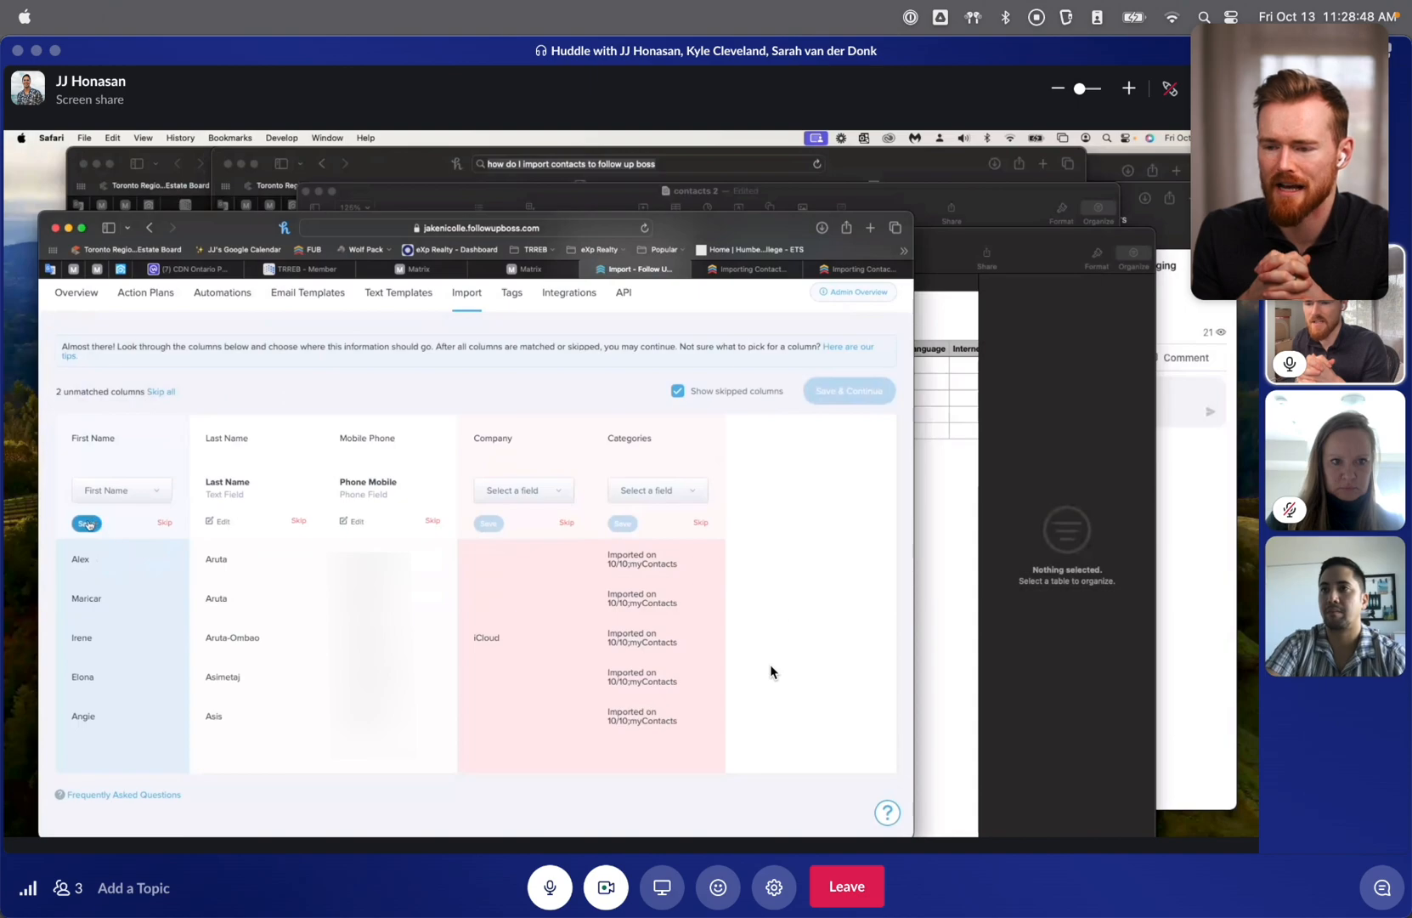
left_click(220, 523)
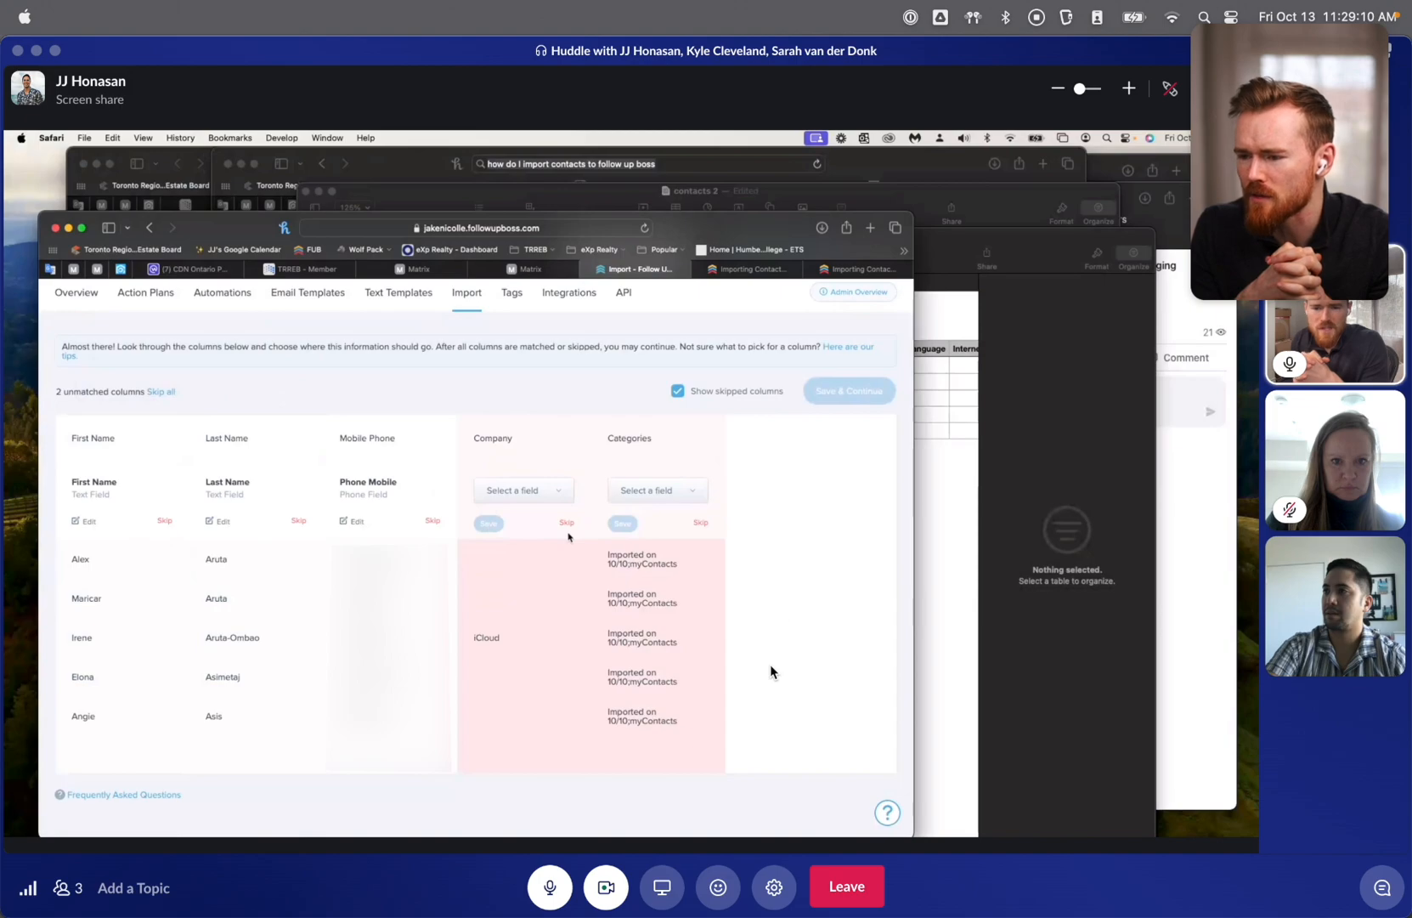
left_click(566, 522)
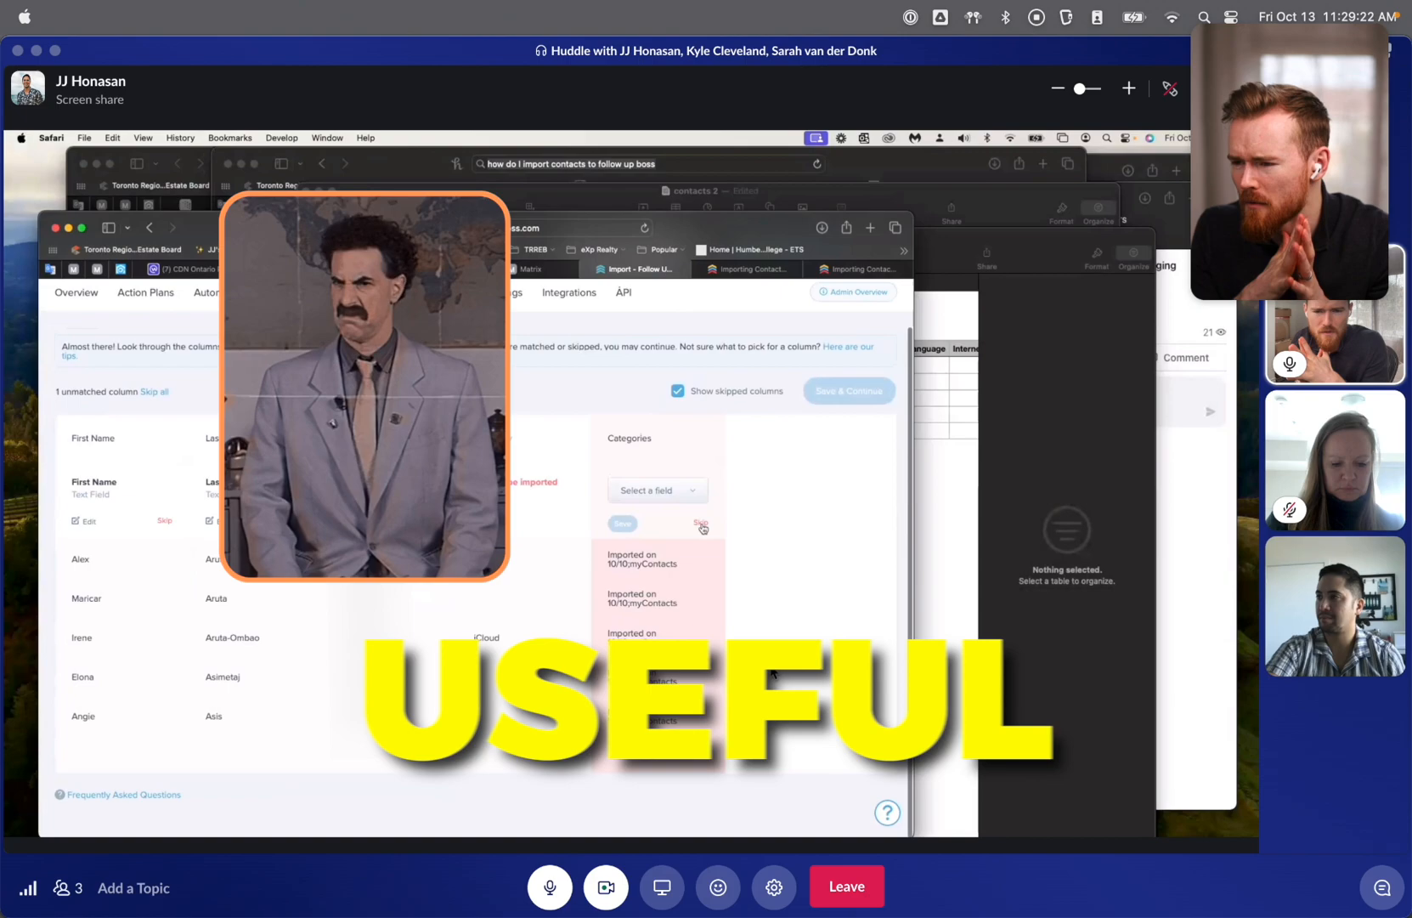
left_click(700, 523)
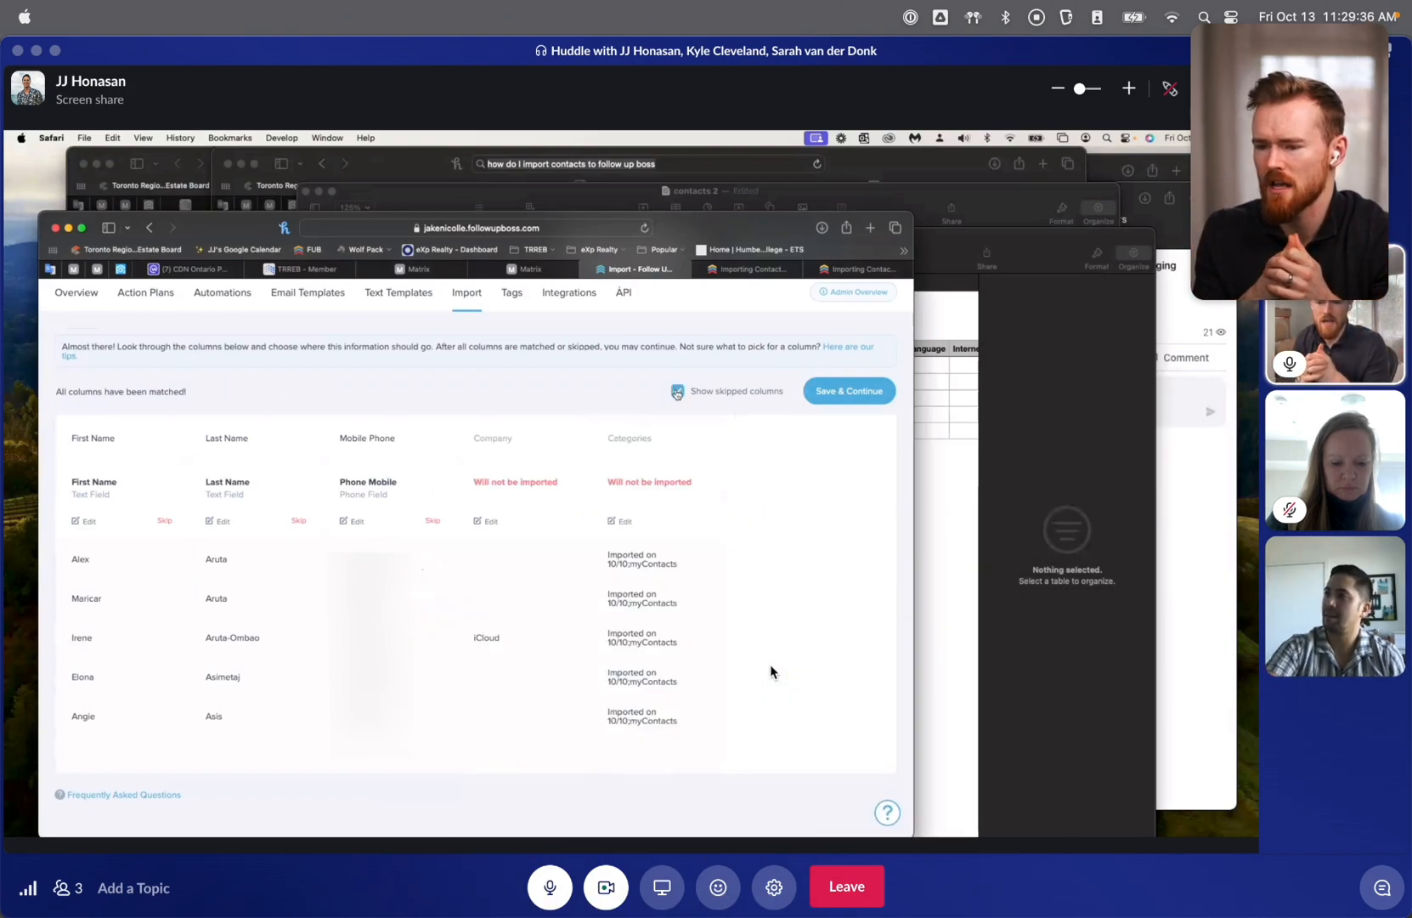
left_click(848, 391)
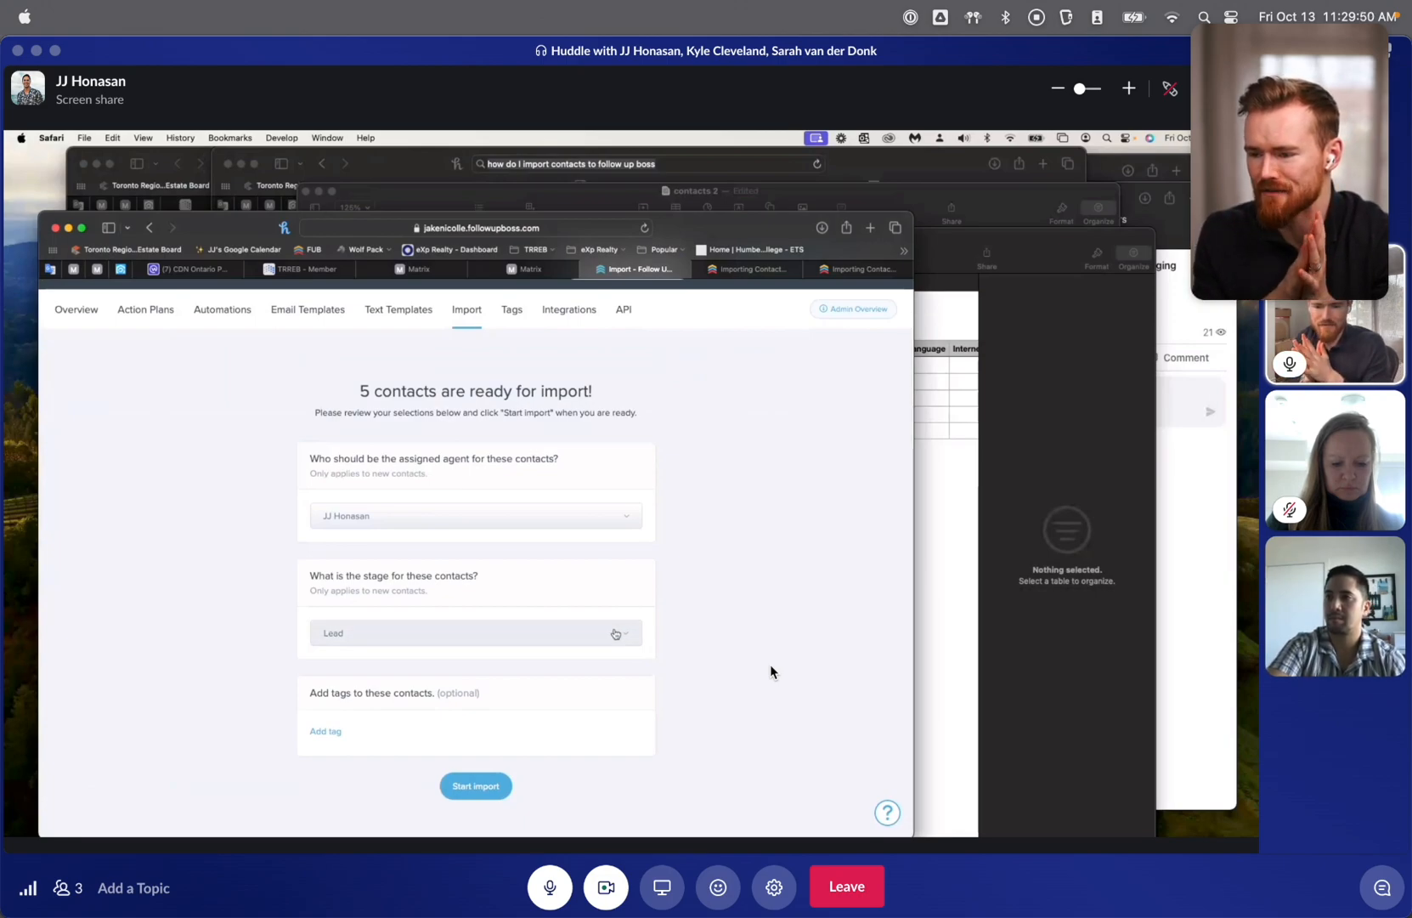
Step: Change the contacts' stage from Lead to Sphere and start adding a tag
left_click(476, 634)
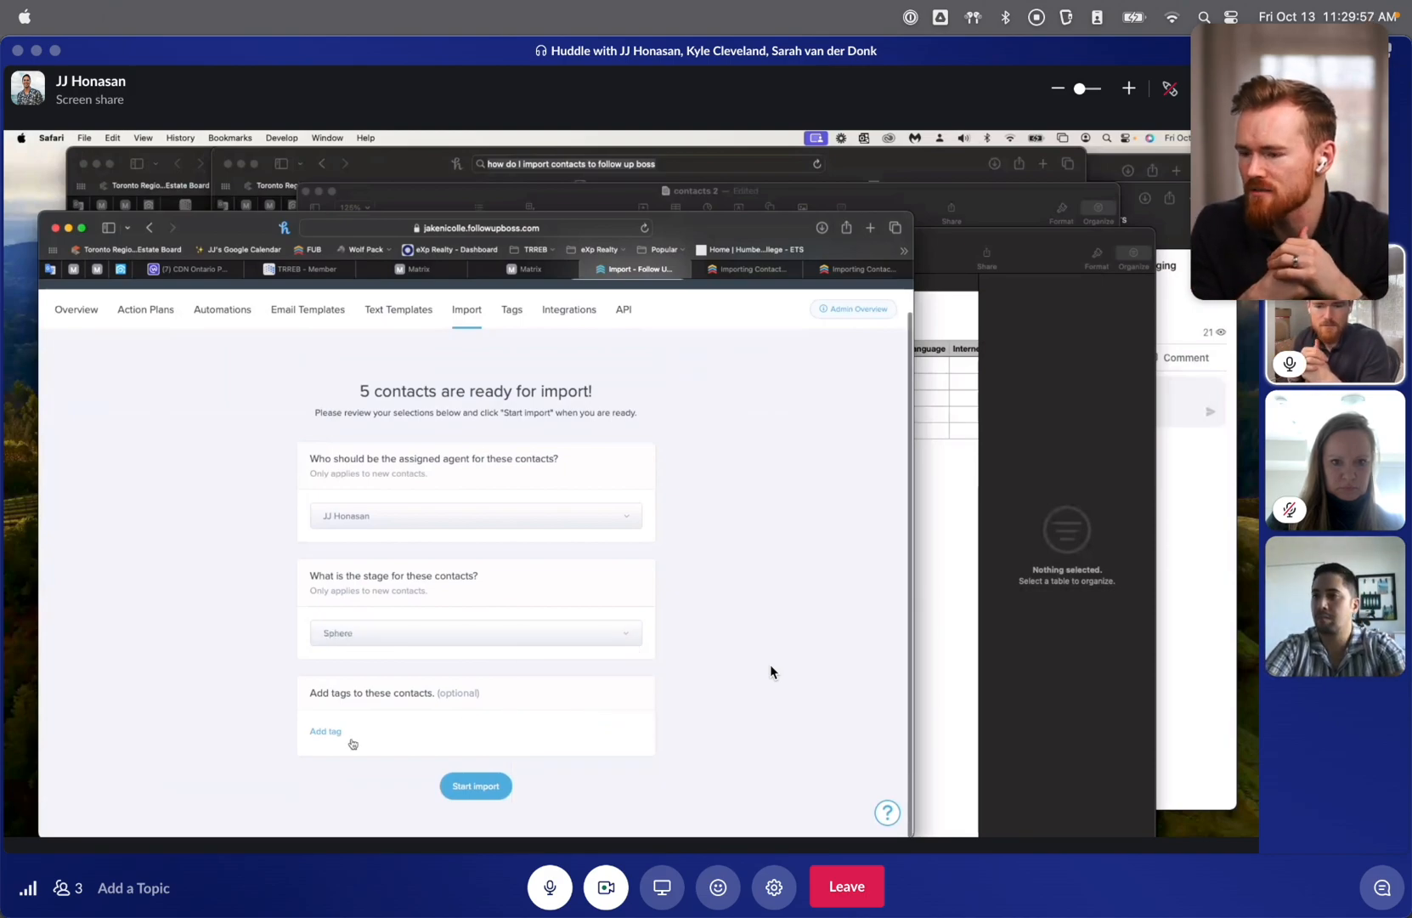
left_click(324, 731)
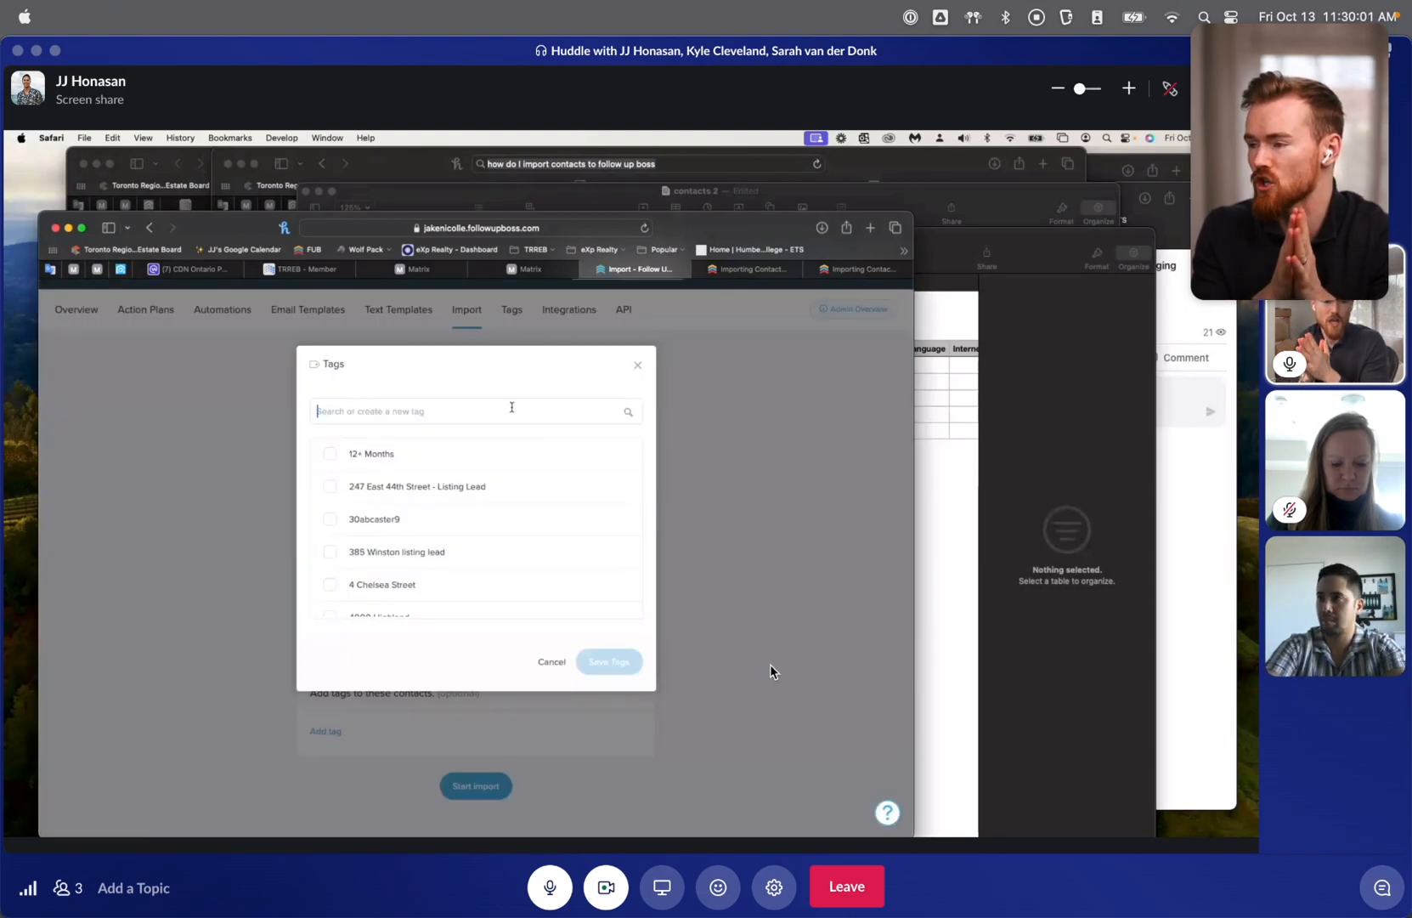
type("JJ Honasan - Sphere")
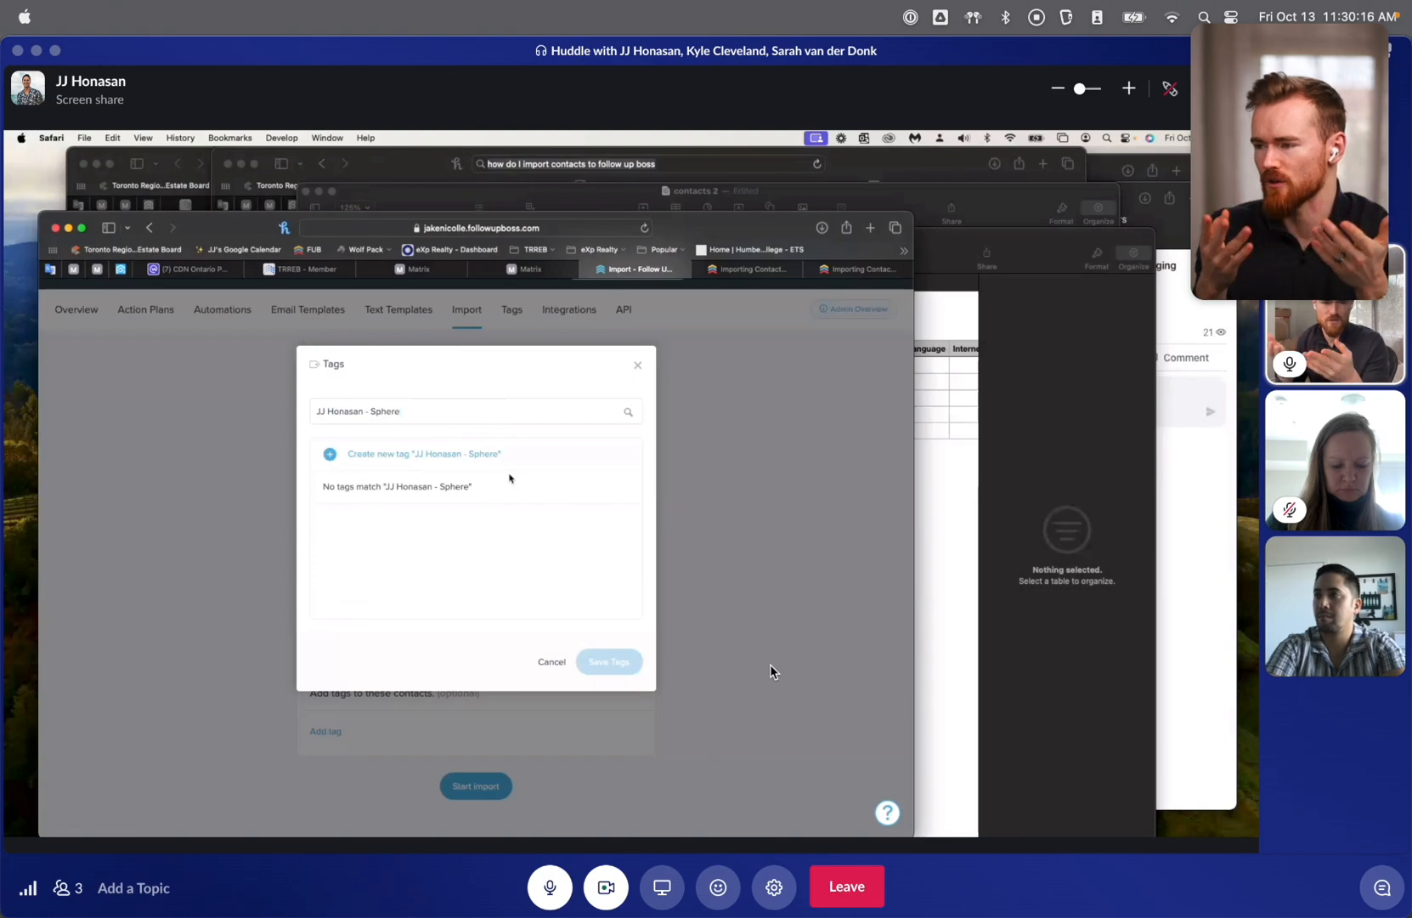
mouse_move(473, 453)
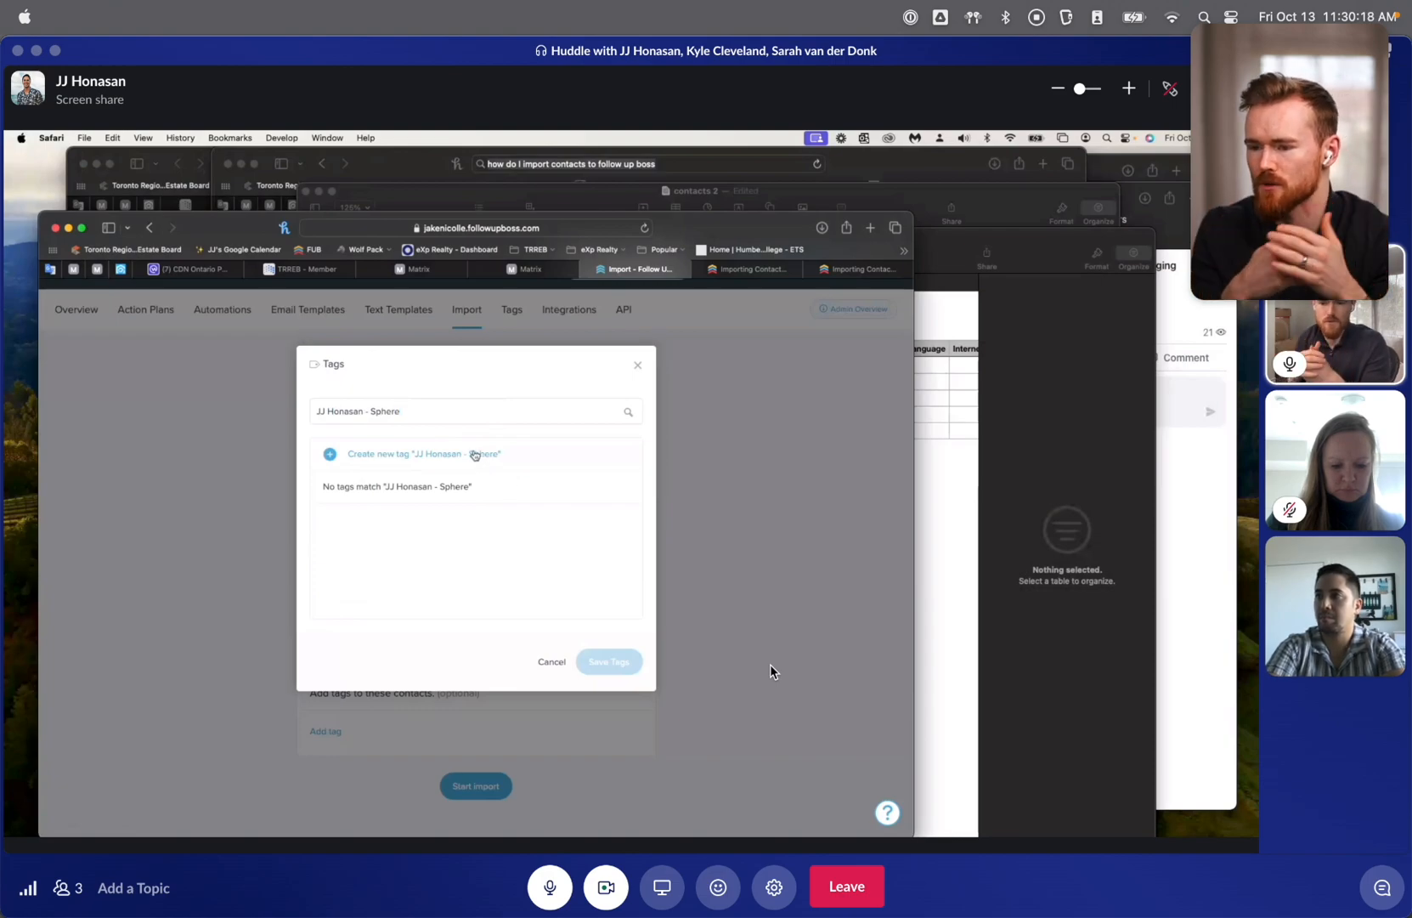
left_click(423, 454)
type("Import - ")
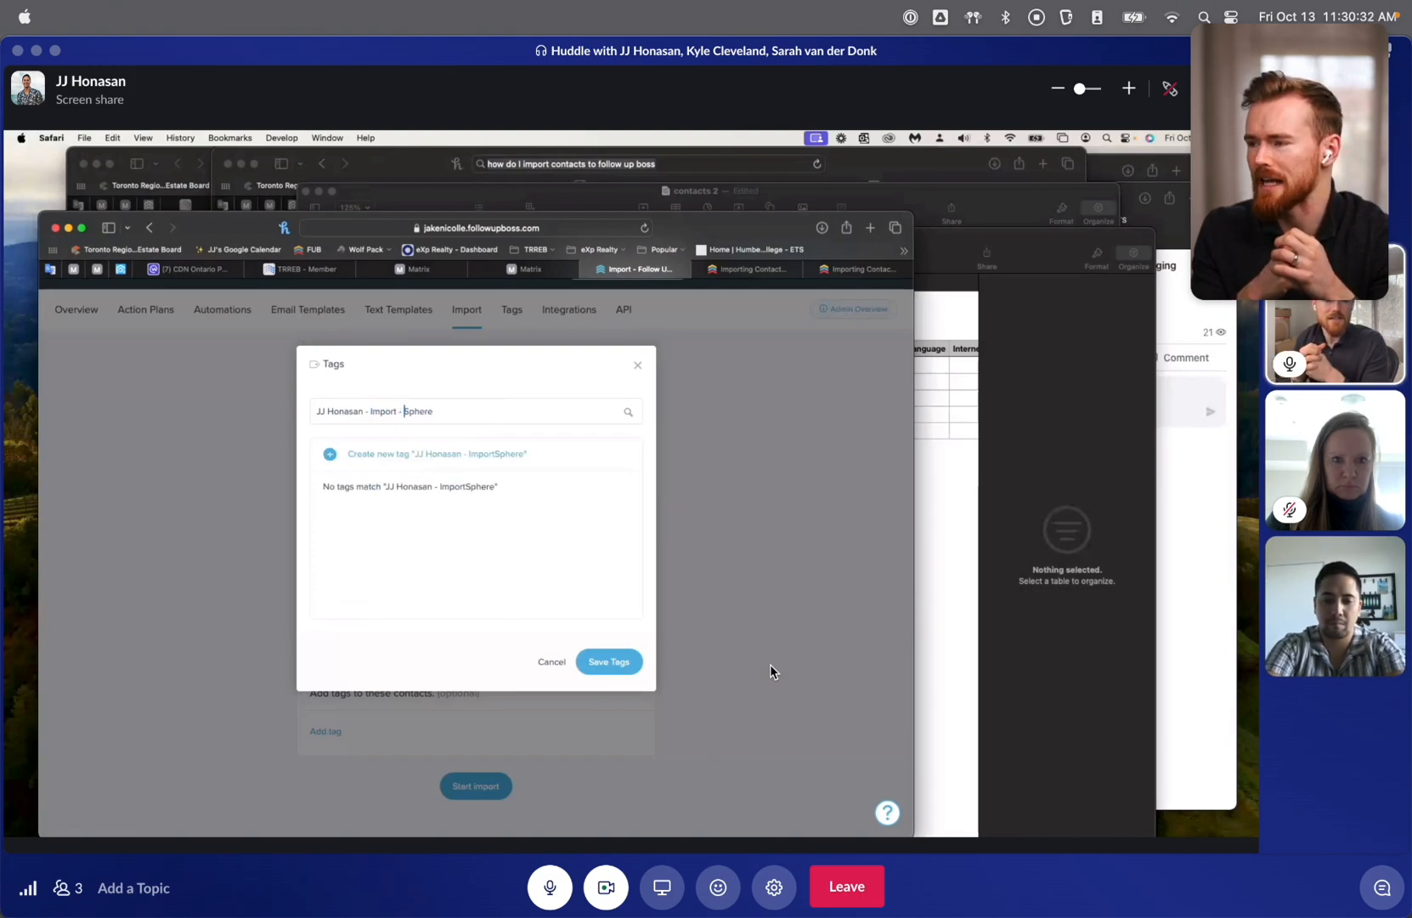
type("October 13, 2023 -")
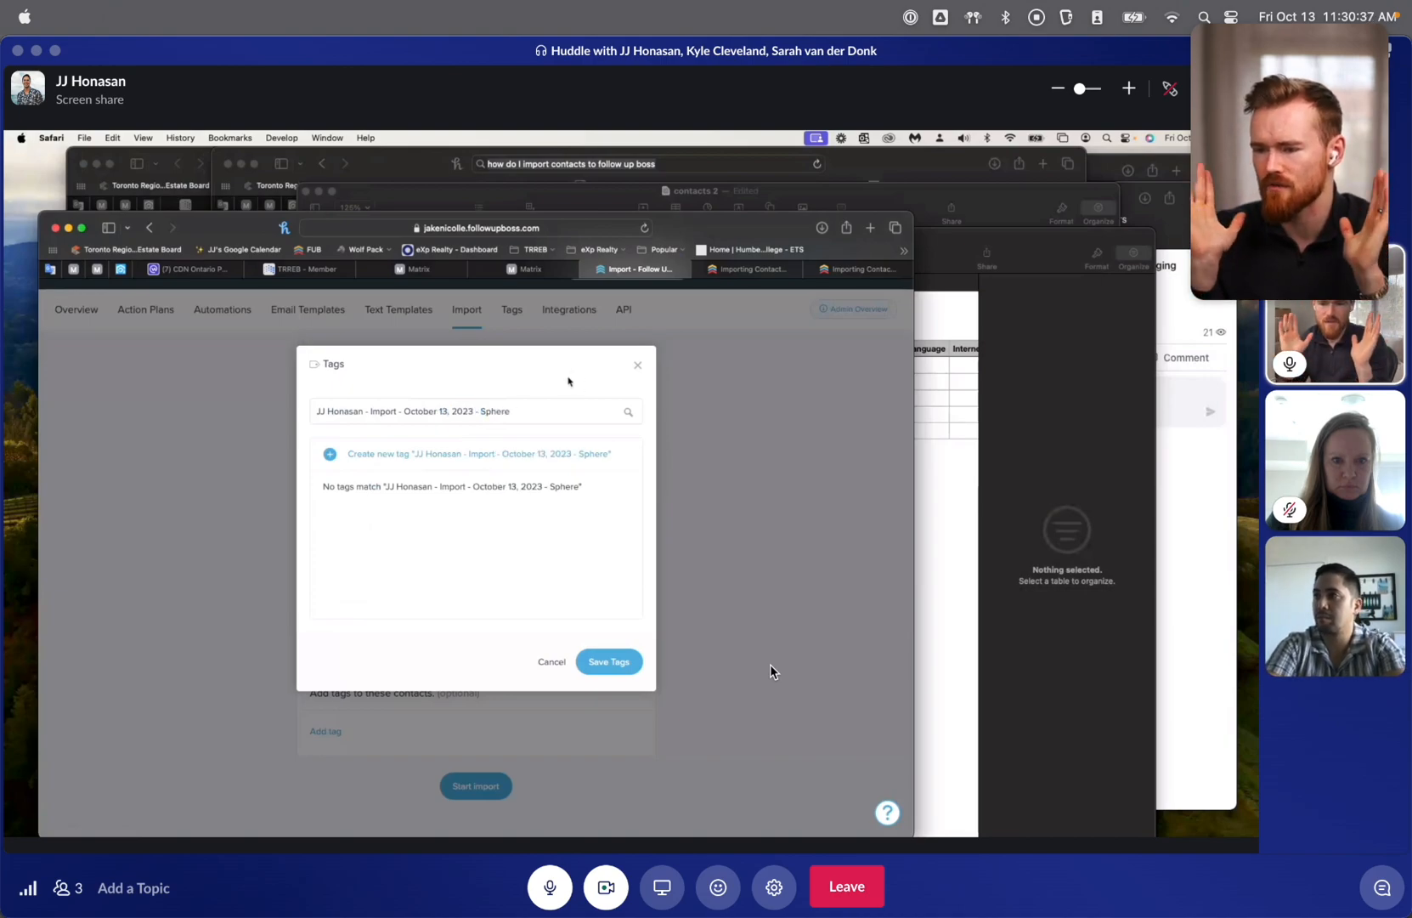
left_click(471, 454)
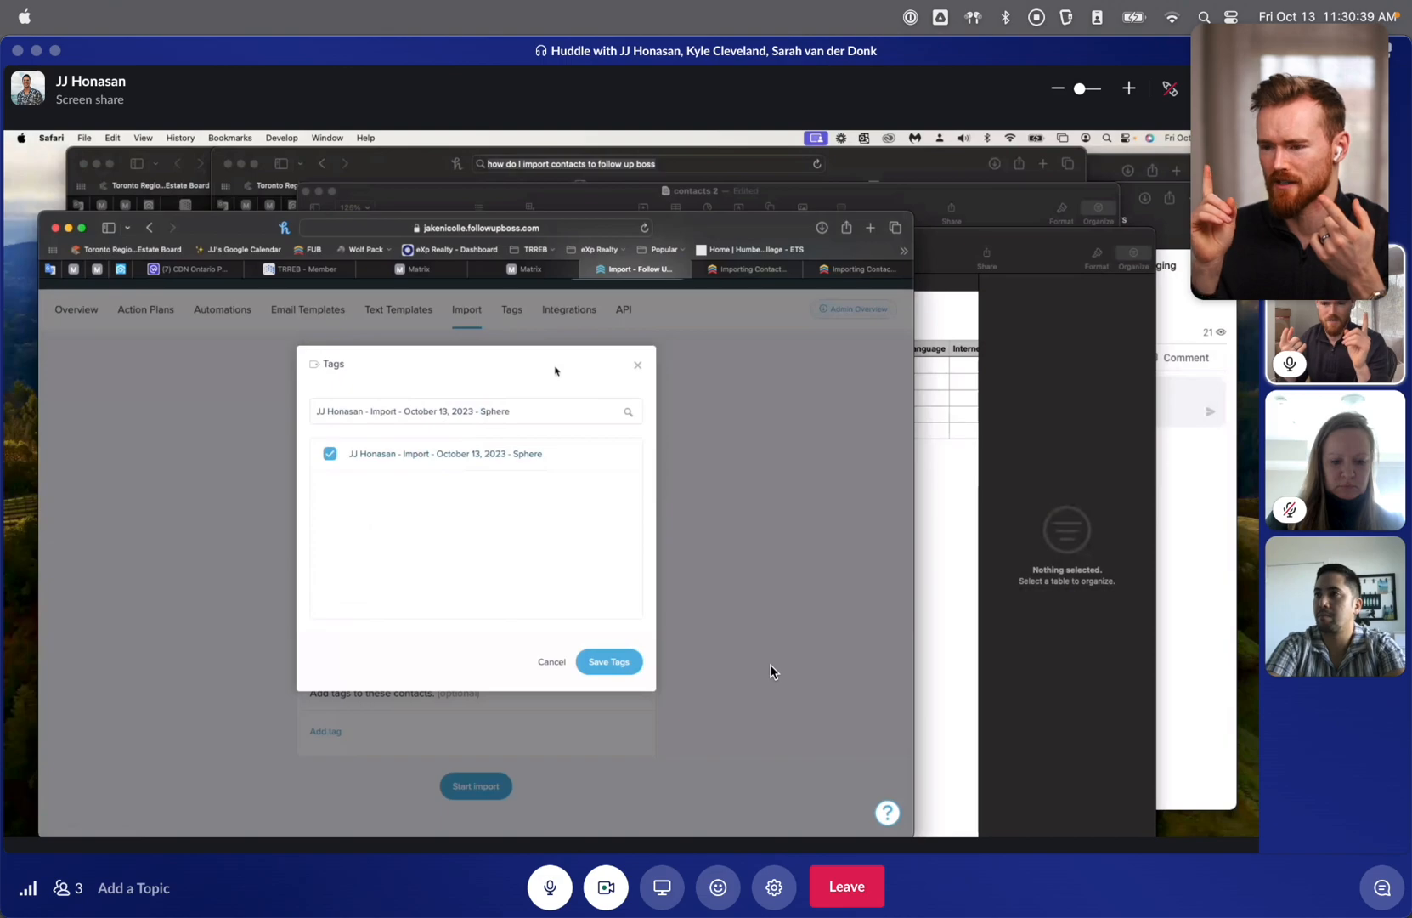
mouse_move(598, 530)
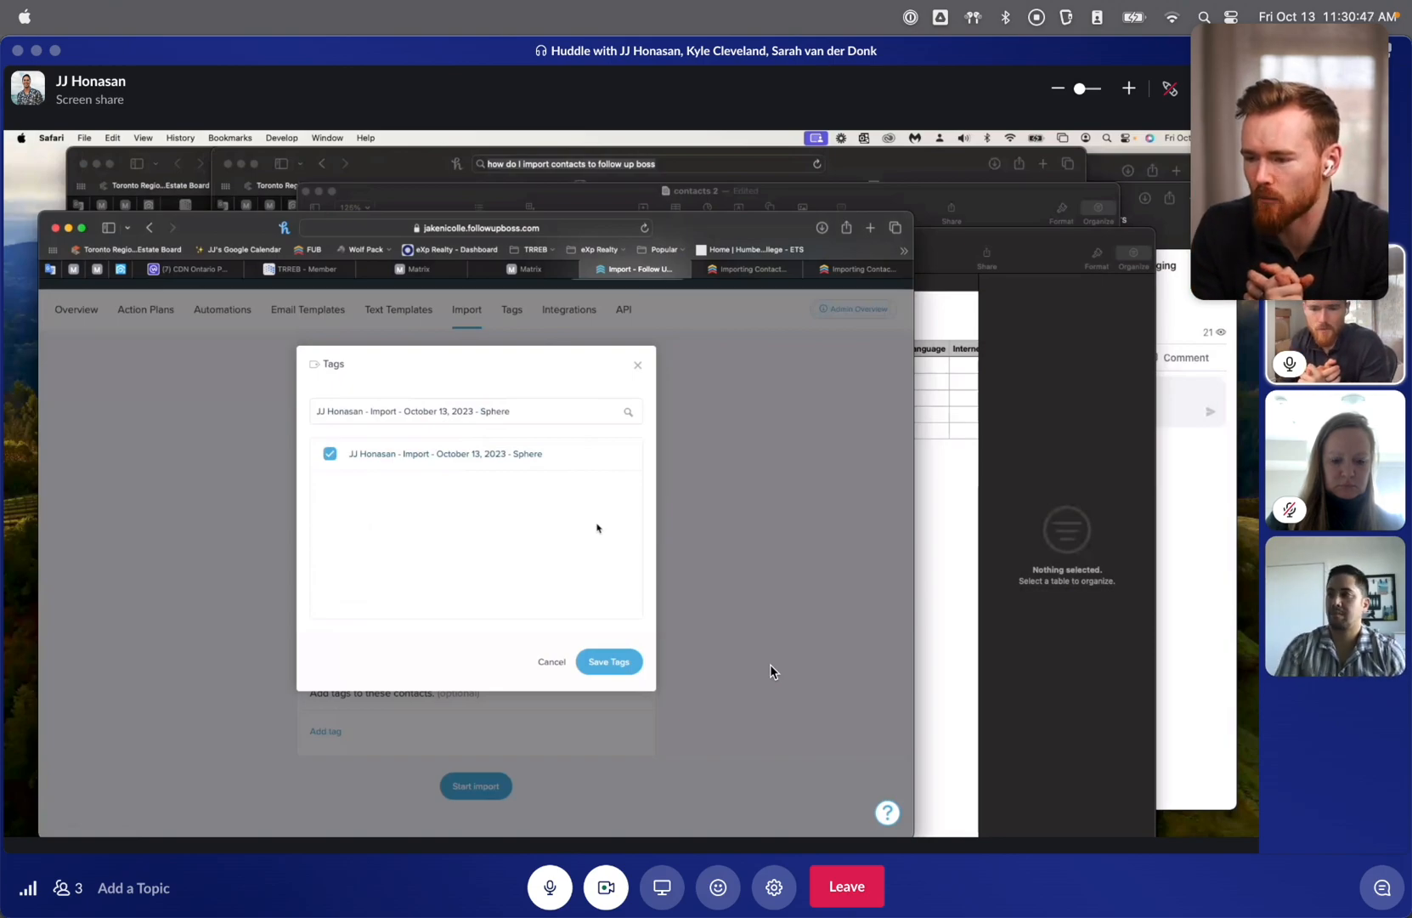
left_click(606, 661)
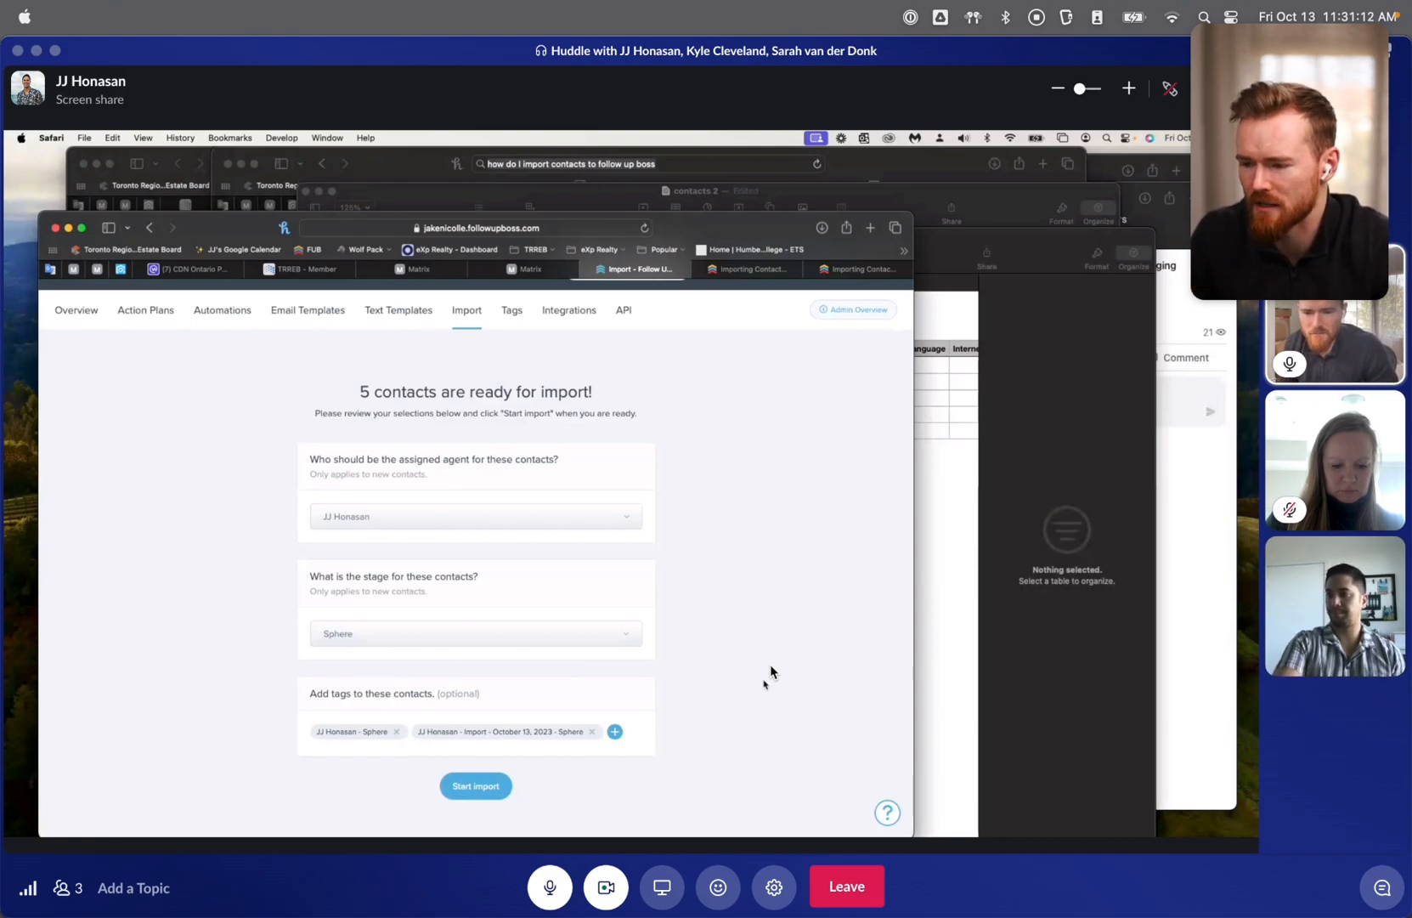
Step: Import the five contacts, view them in People, and open the first contact's record
left_click(474, 785)
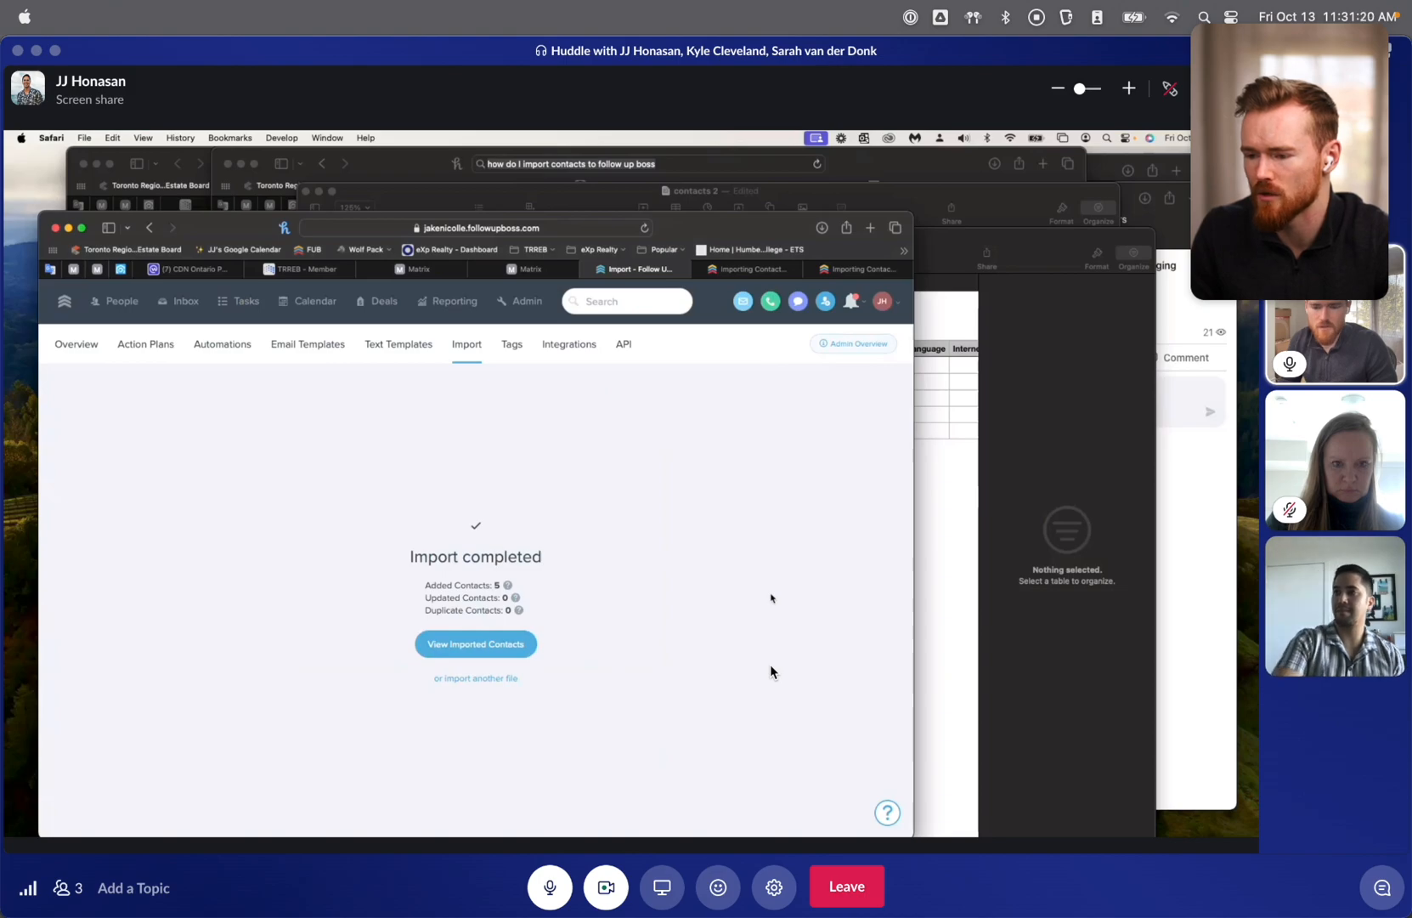
left_click(476, 644)
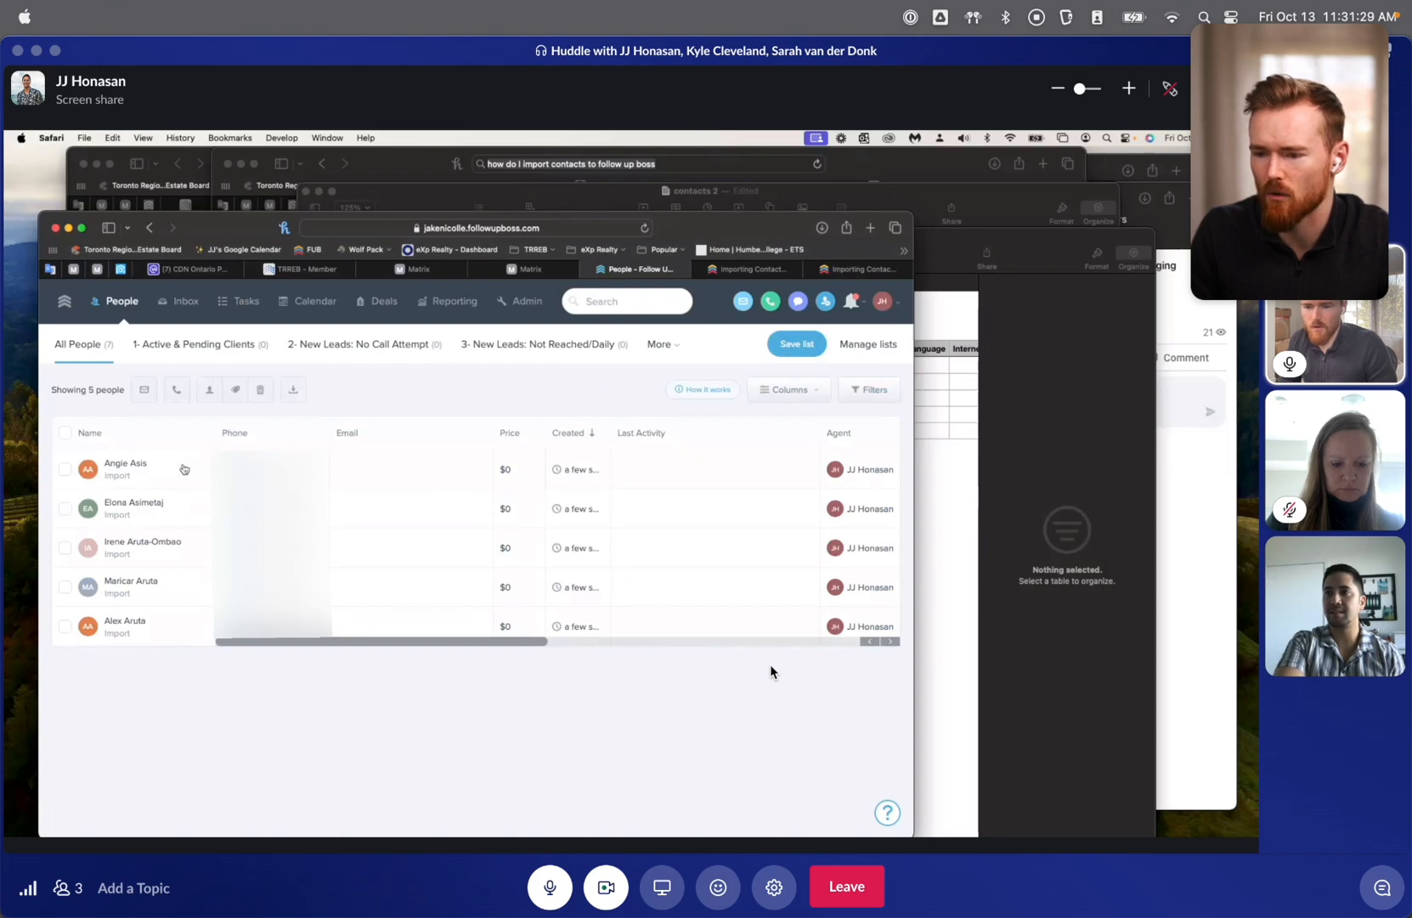
left_click(126, 462)
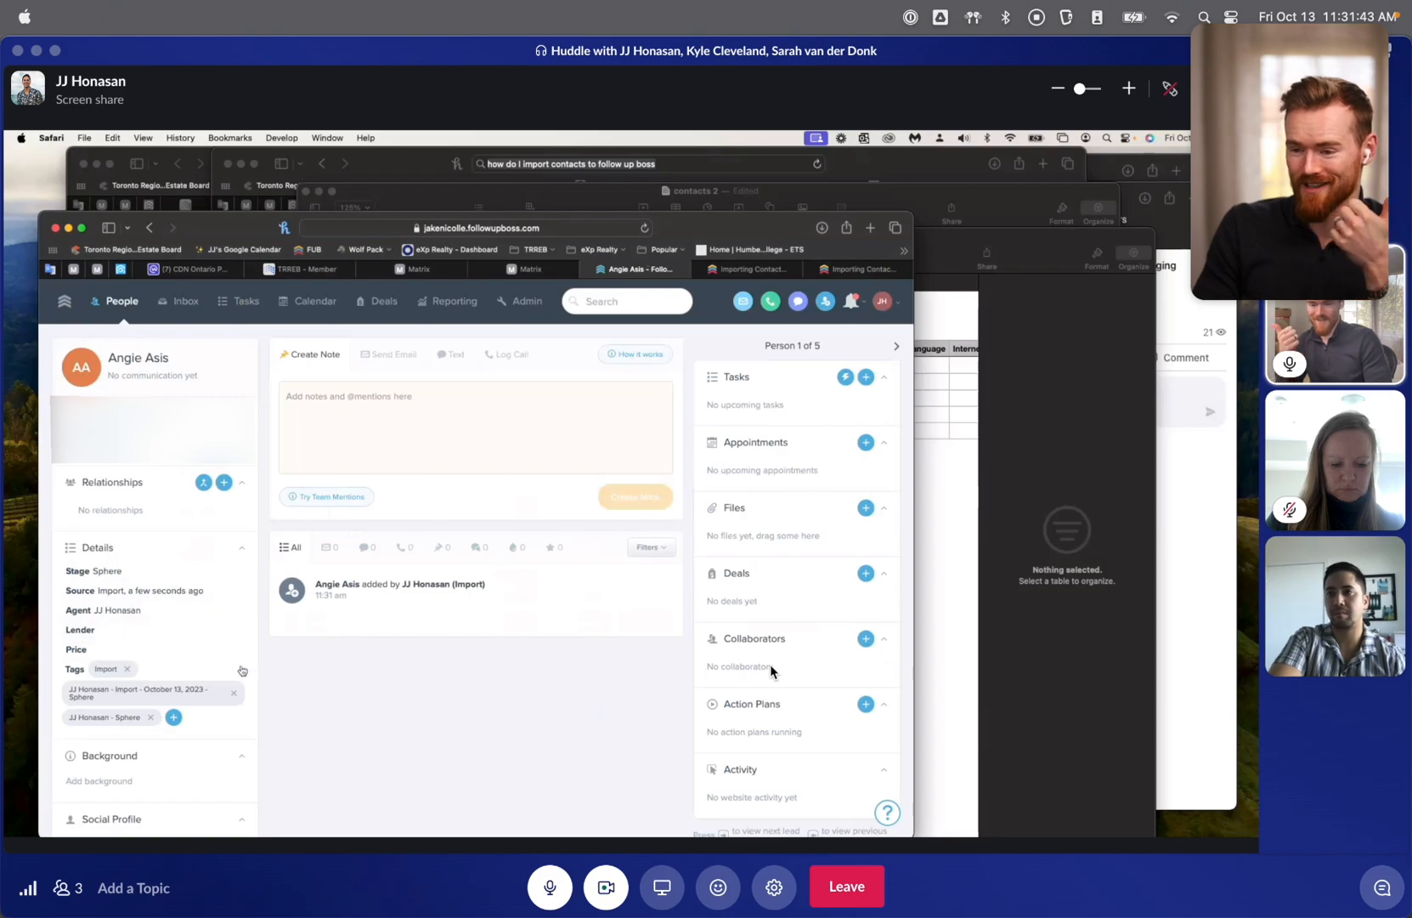
mouse_move(290, 698)
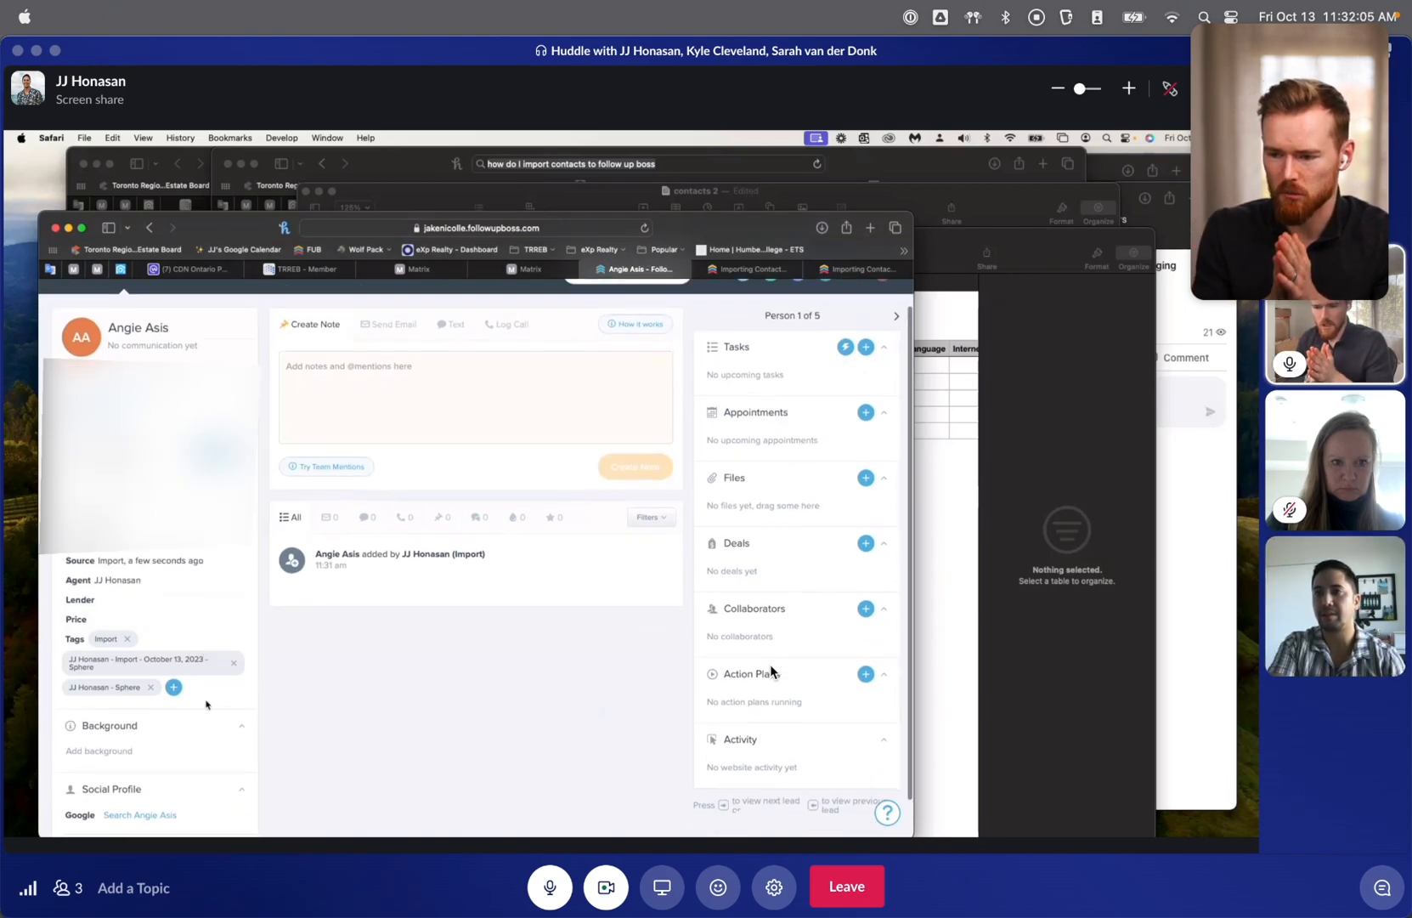
Step: Add a tag from the Tags section of the first contact's Details panel
left_click(173, 687)
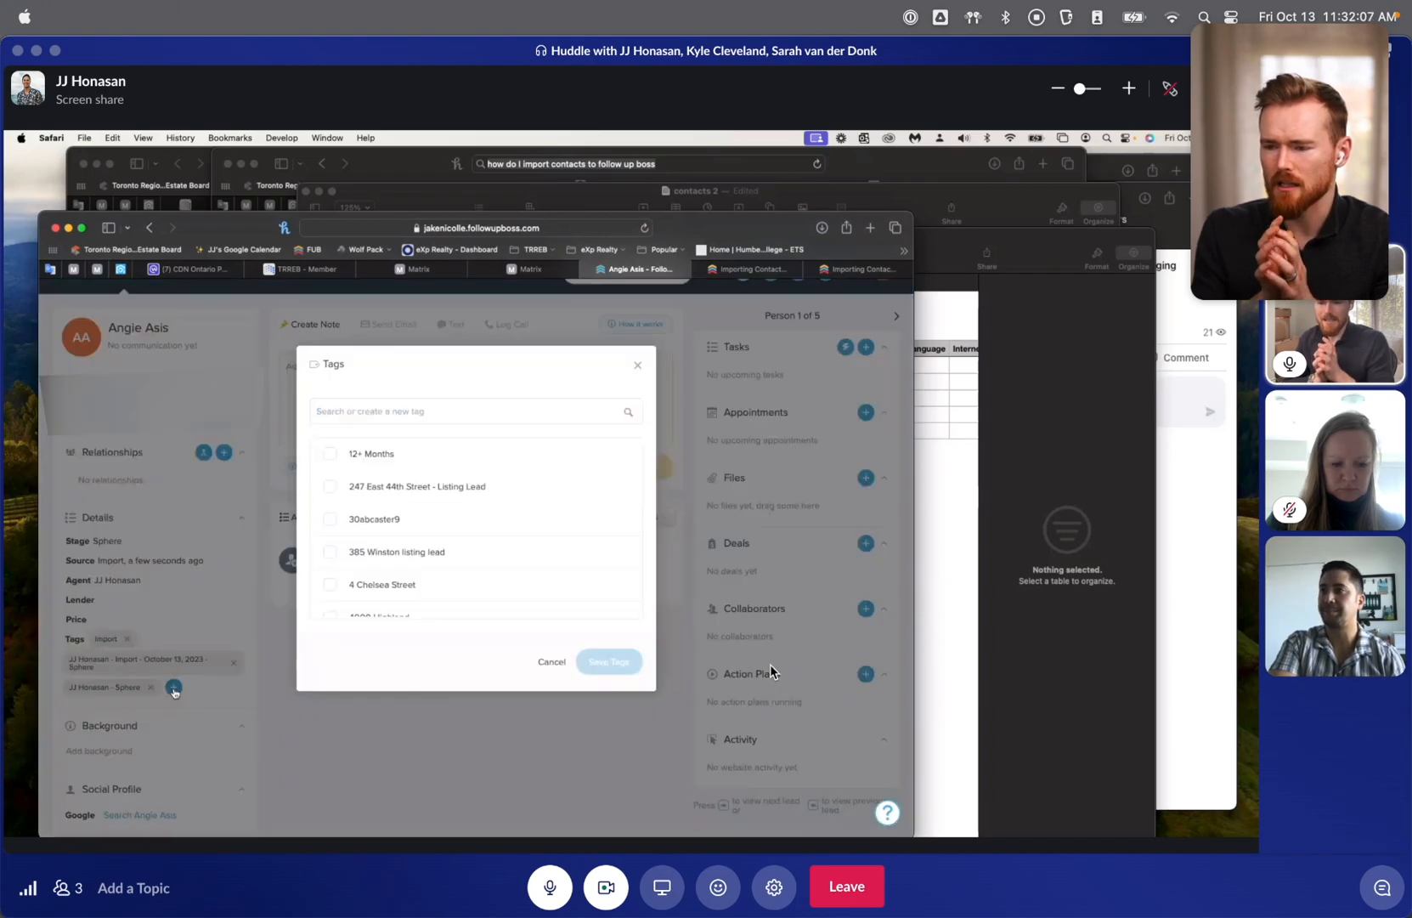
Step: Search 'Last Name', tick the 'Last Name: A or W' tag, and save it to the contact
type("l")
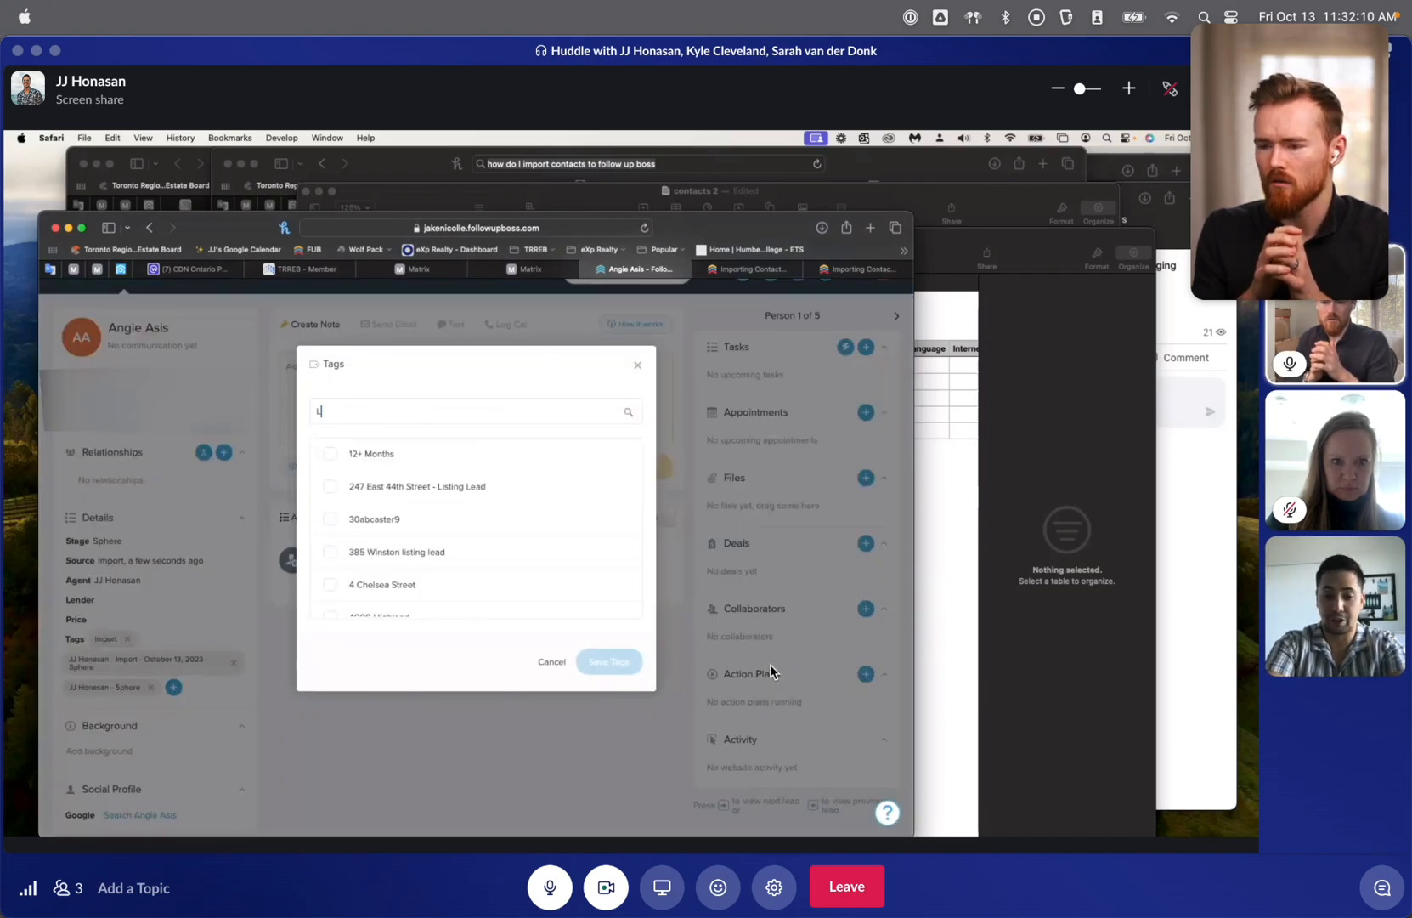
type("ast Name")
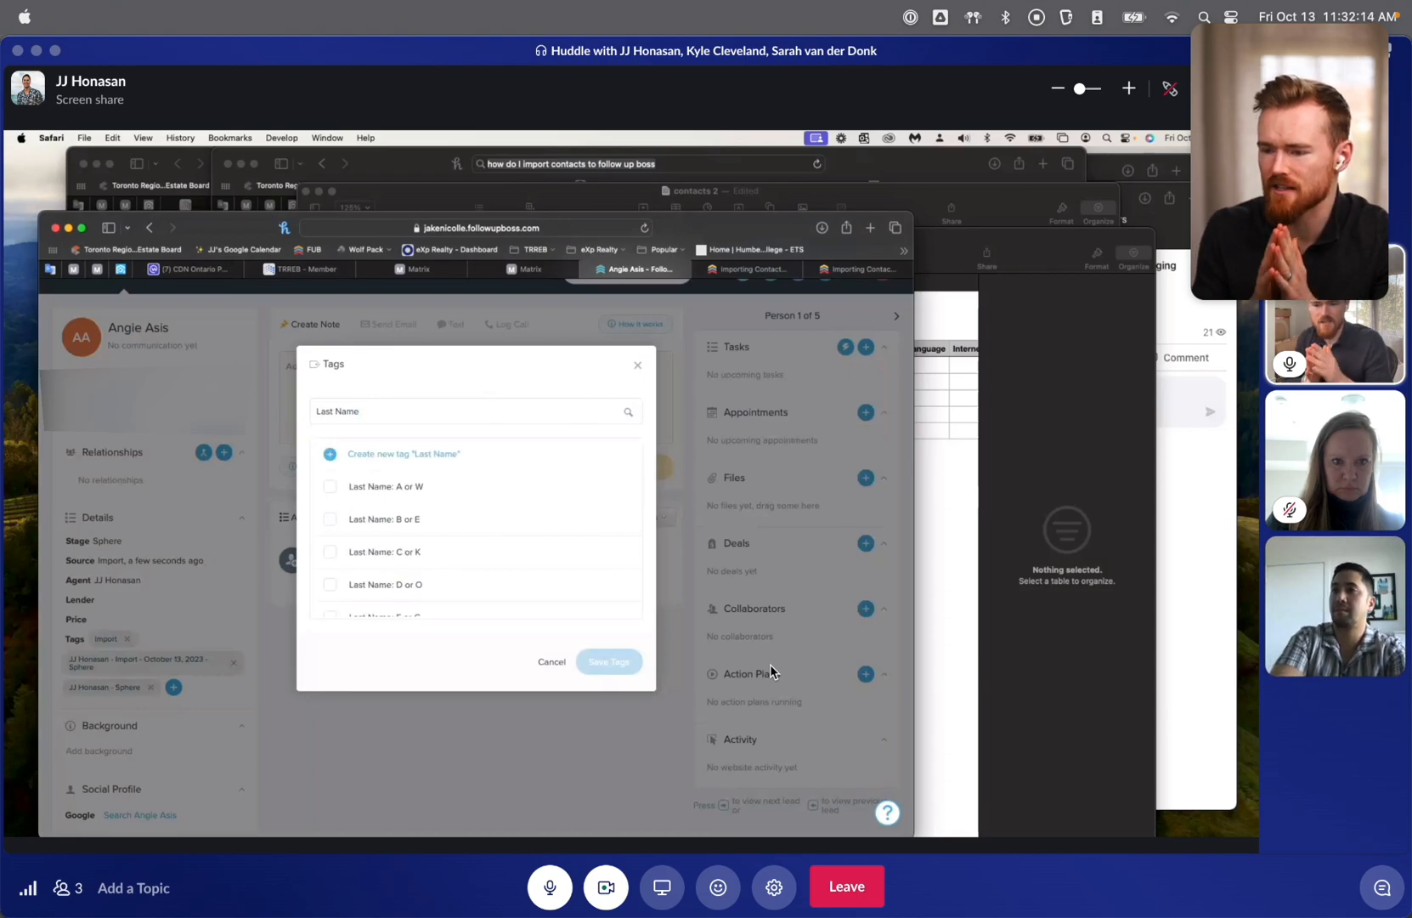
scroll("down", 3)
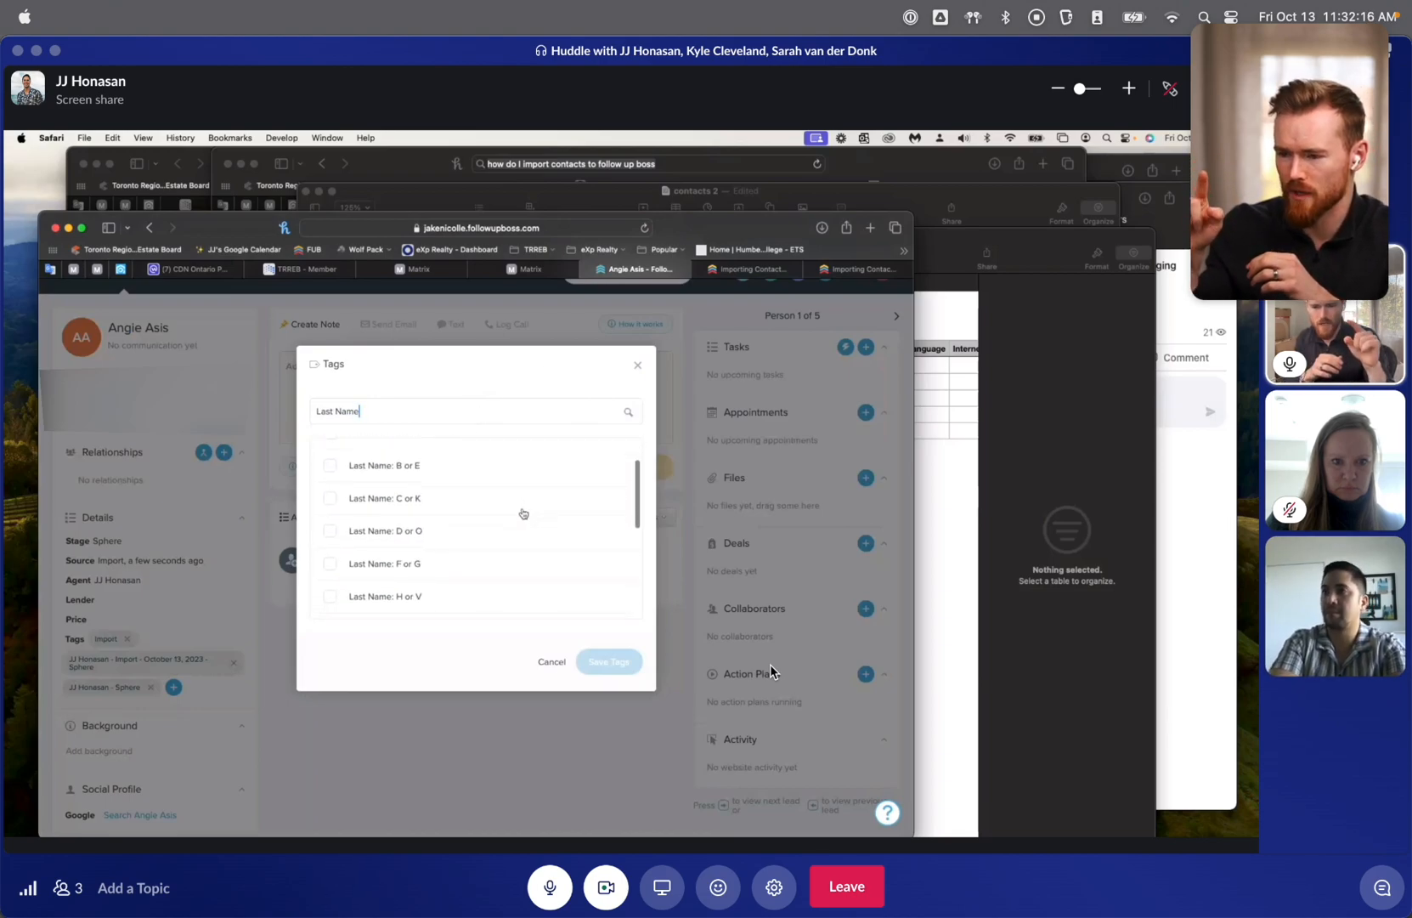
scroll("down", 3)
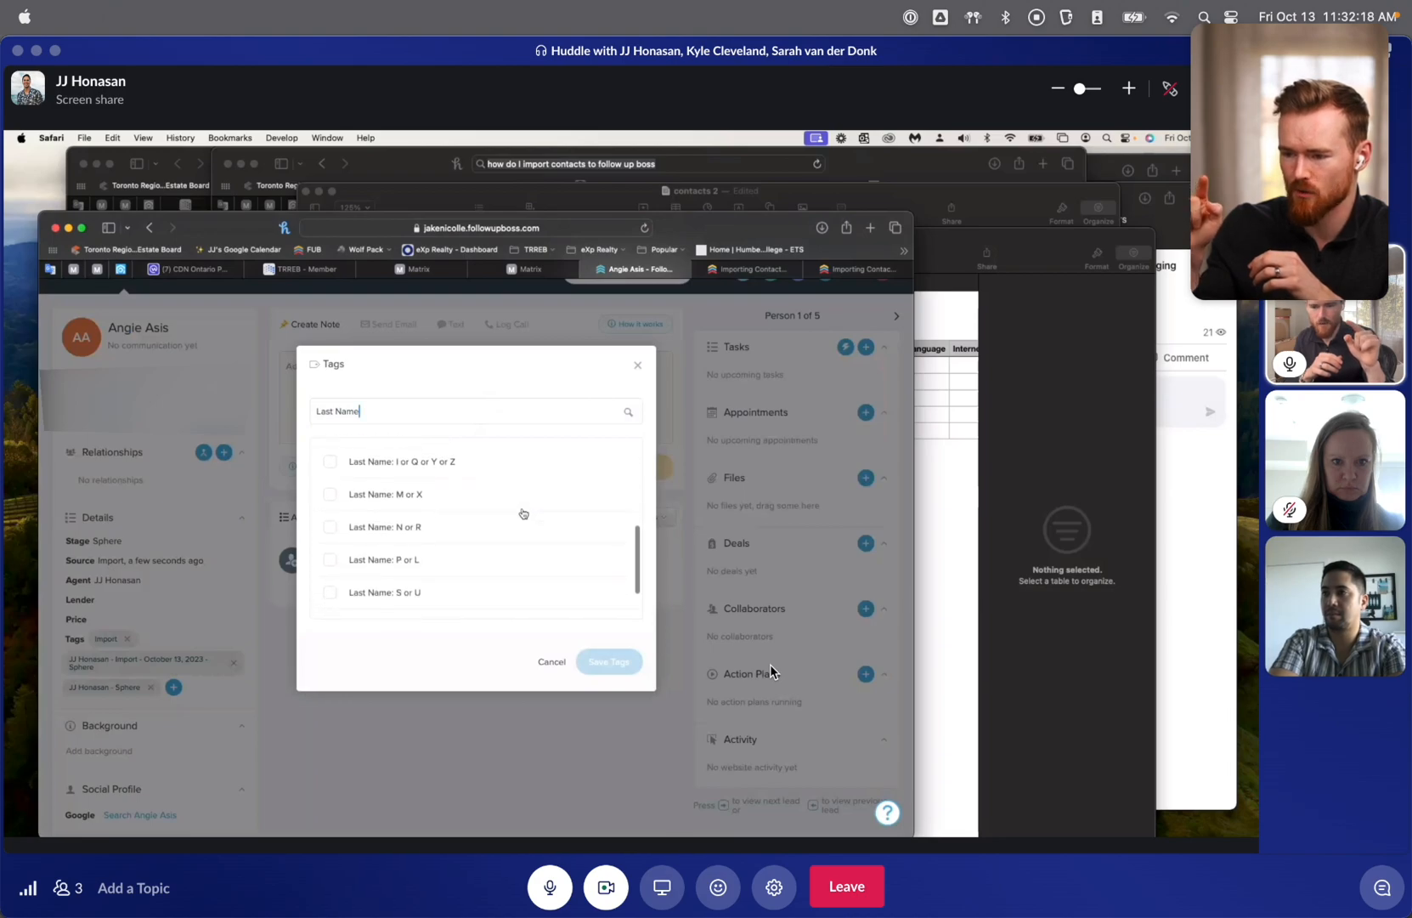
scroll("down", 3)
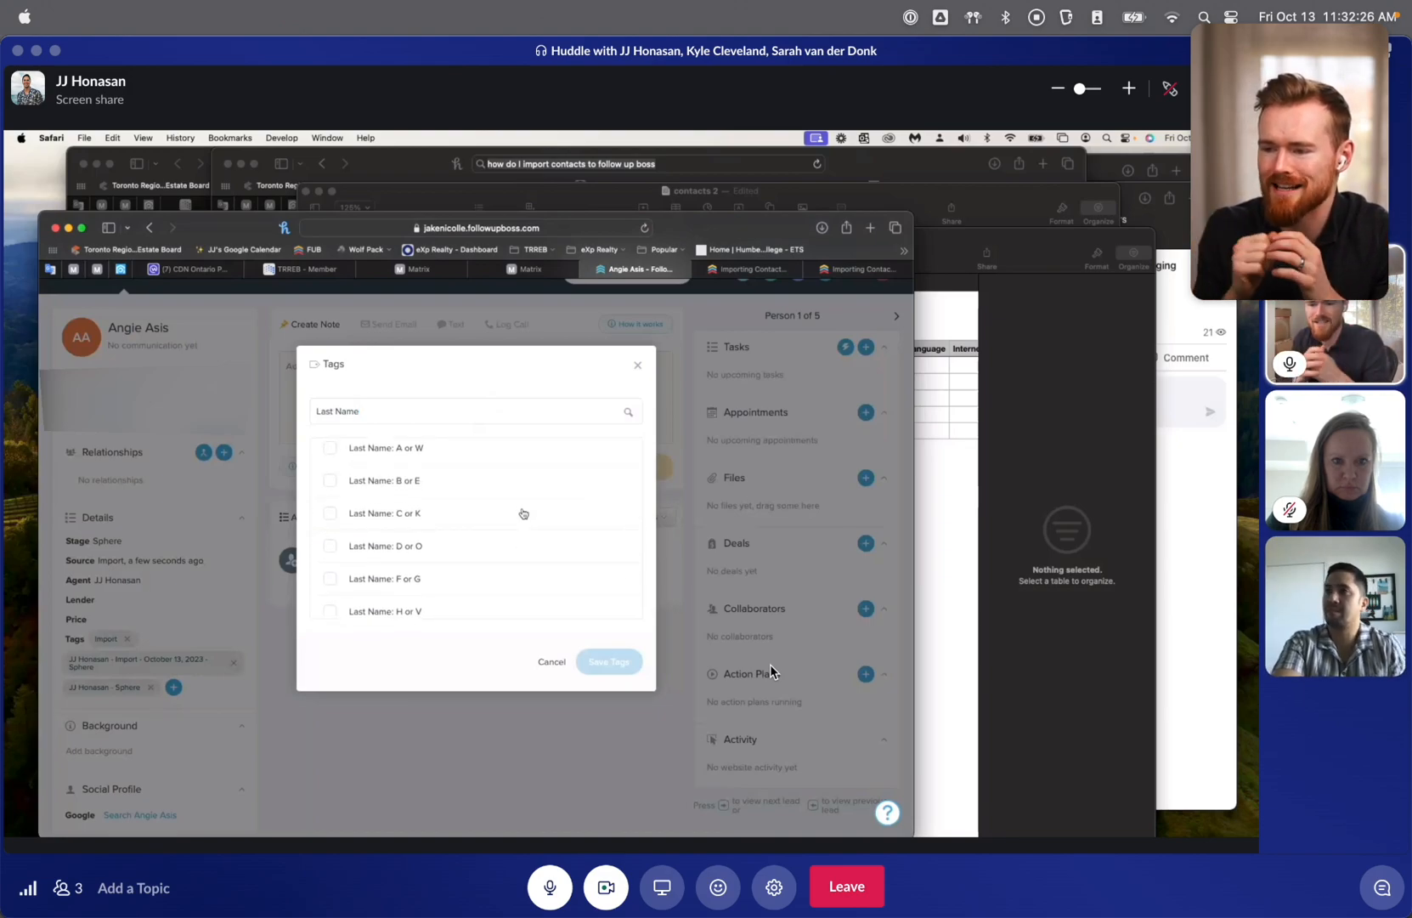
left_click(329, 447)
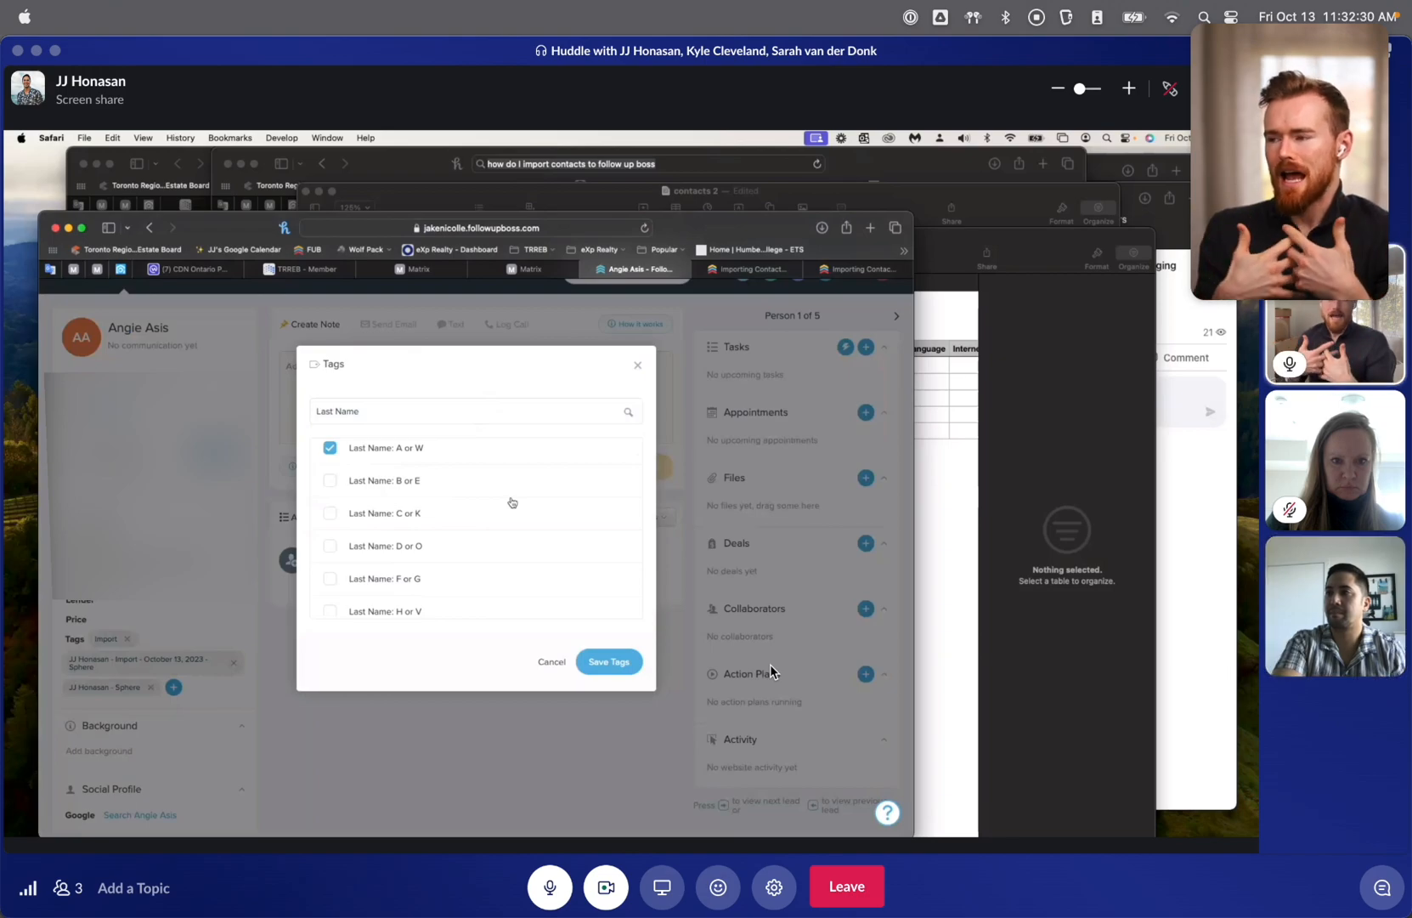
left_click(608, 661)
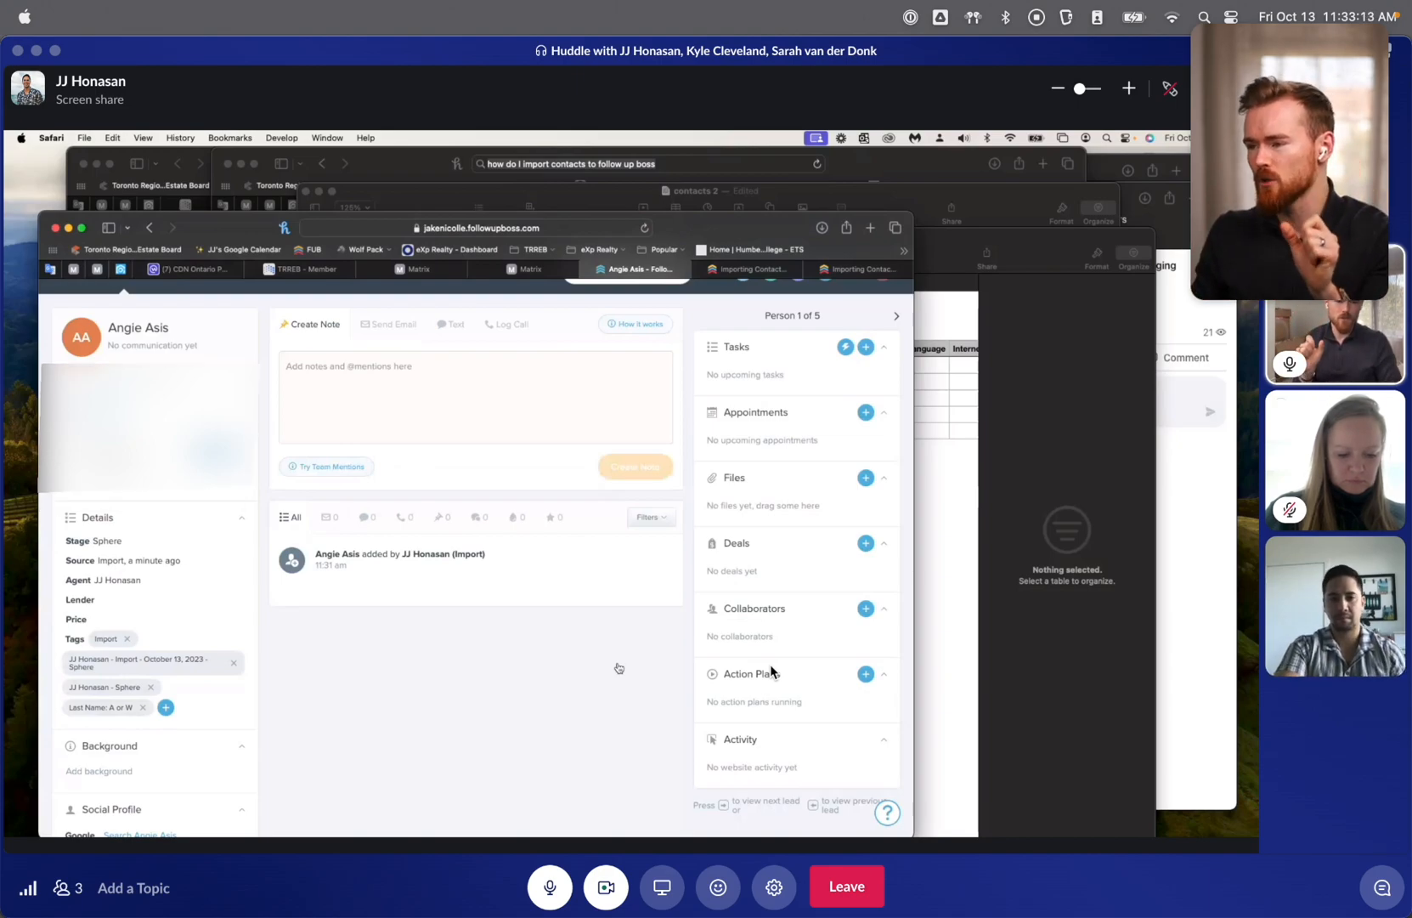
mouse_move(384, 748)
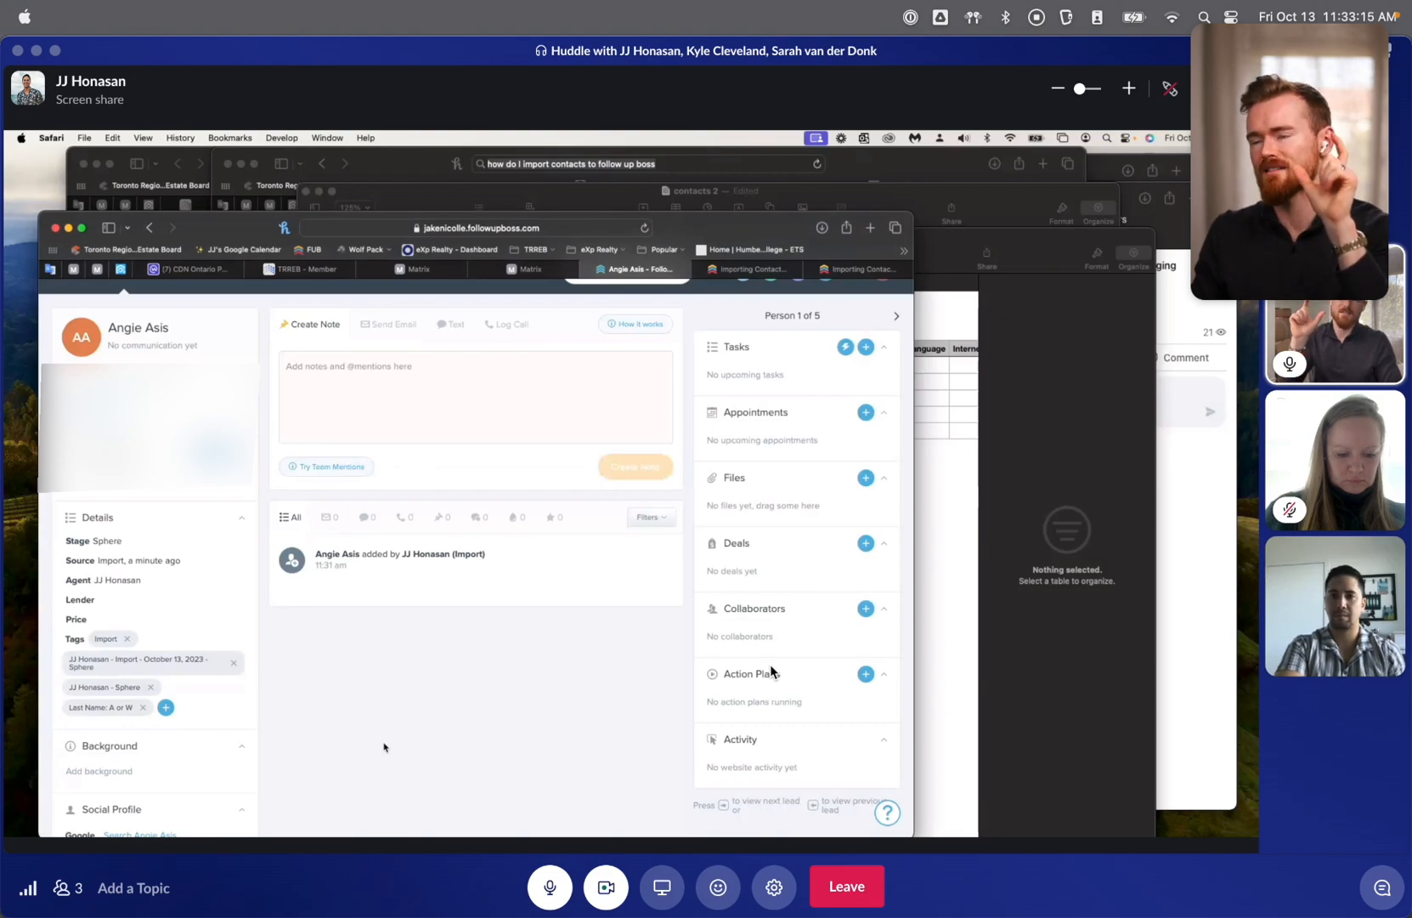